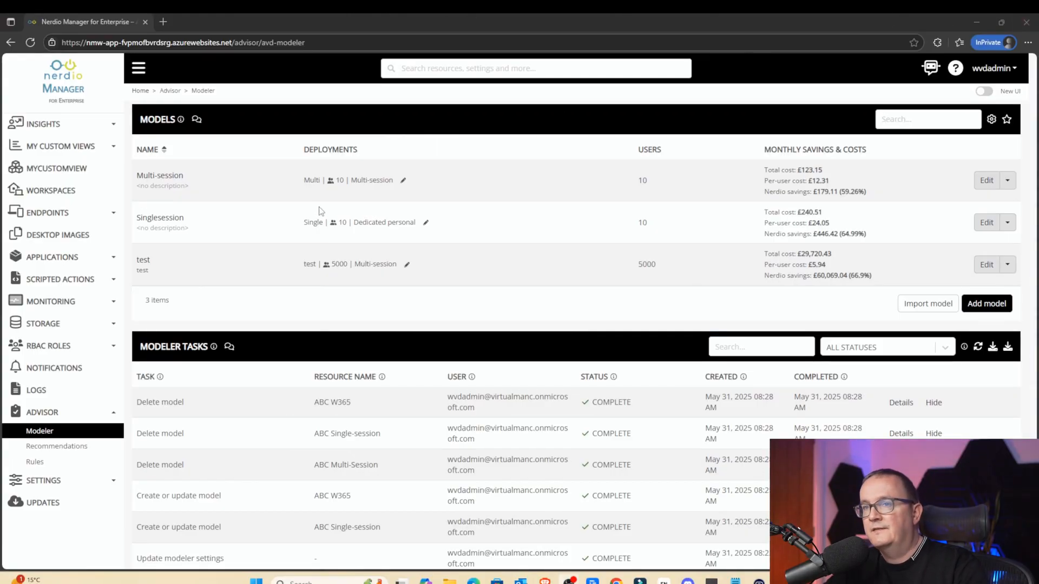
{"action": "mouse_move", "coordinate": [75, 434]}
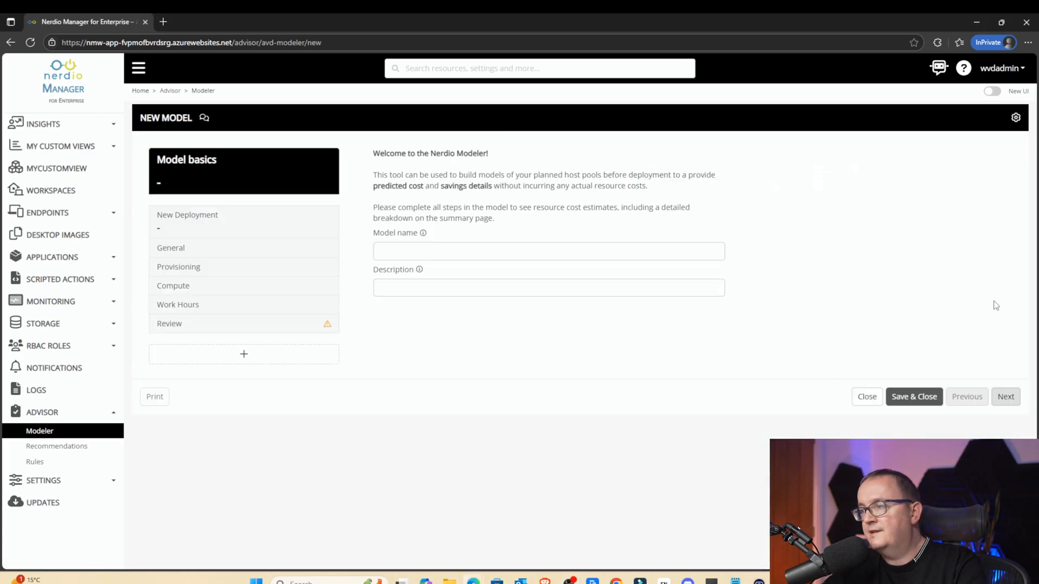
Step: Name the model ABCMulti and its first host pool Win11Multi
{"action": "left_click", "coordinate": [548, 251]}
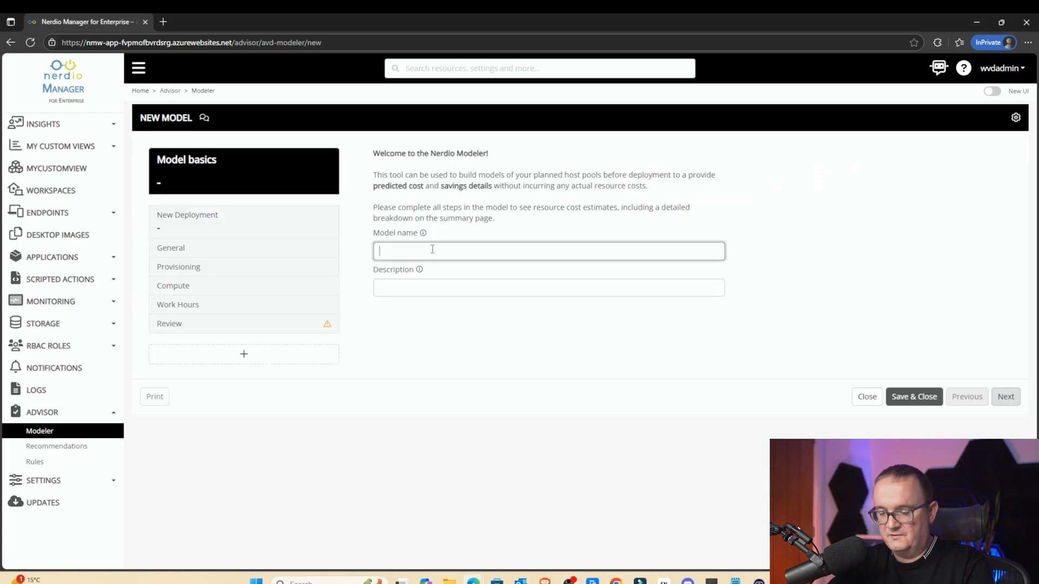
{"action": "key", "text": "capslock"}
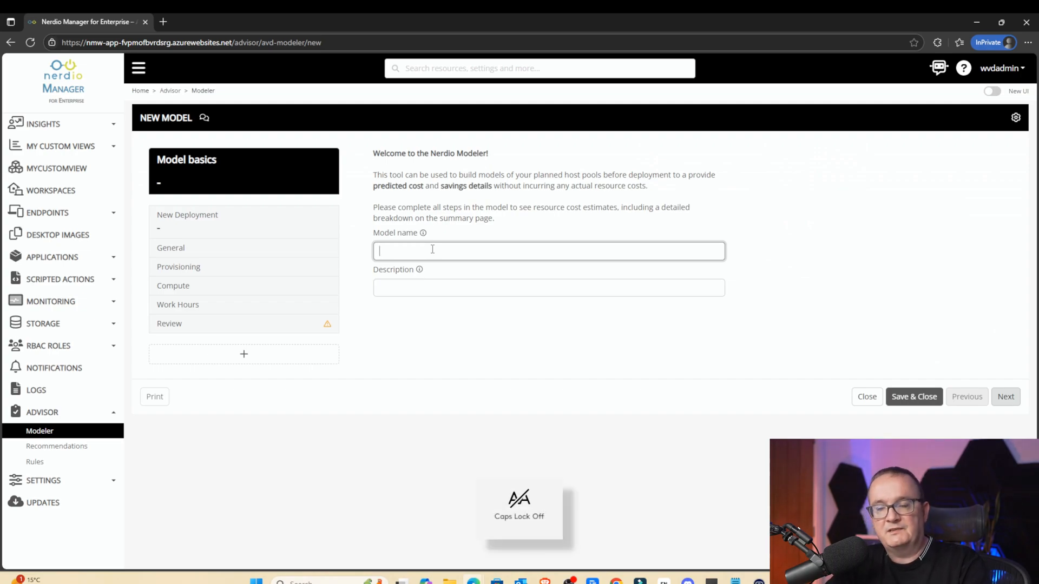
{"action": "type", "text": "Model"}
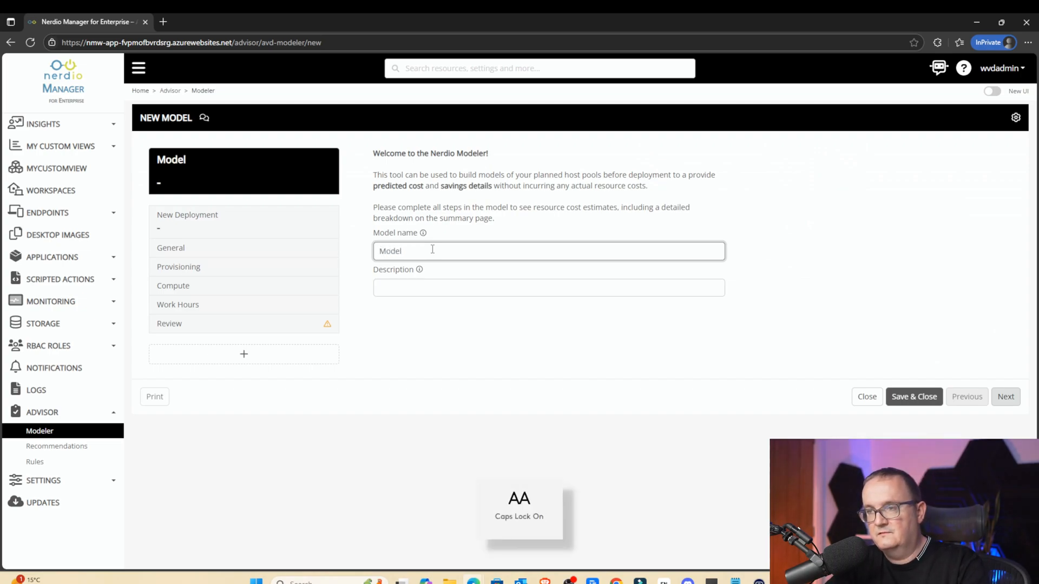
{"action": "type", "text": "S"}
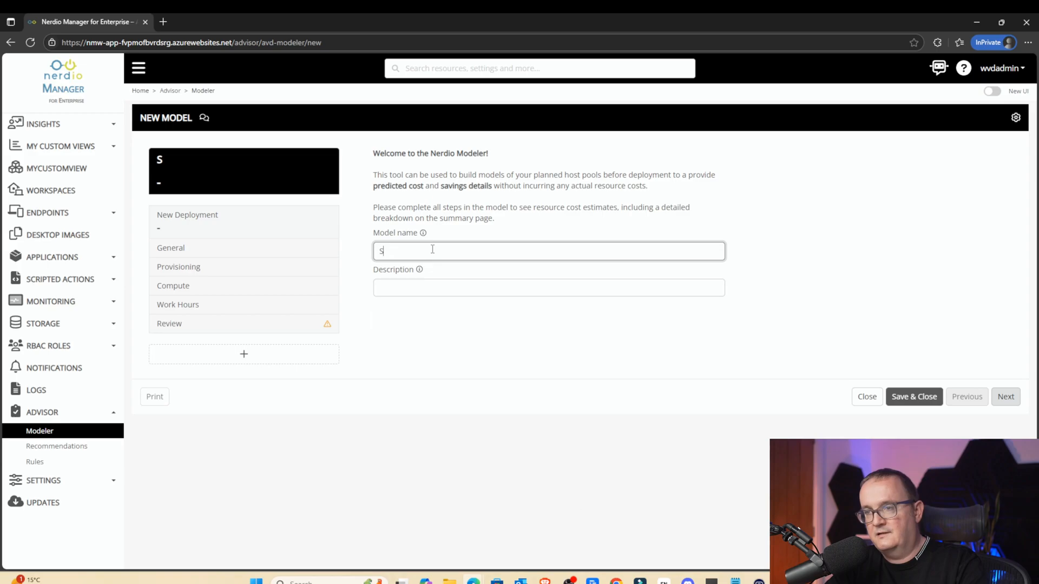
{"action": "type", "text": "ABXM"}
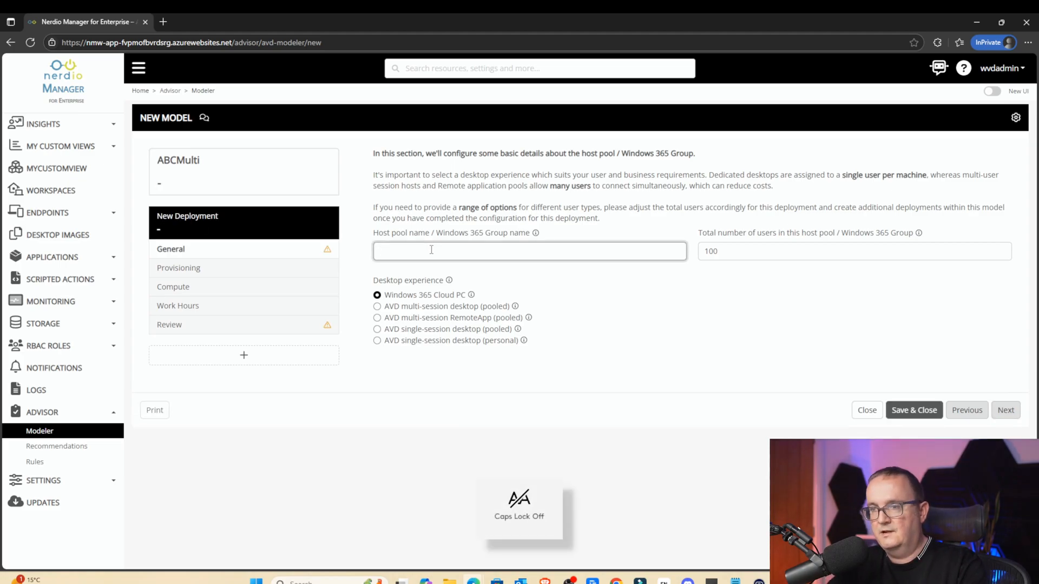
{"action": "type", "text": "Win11m"}
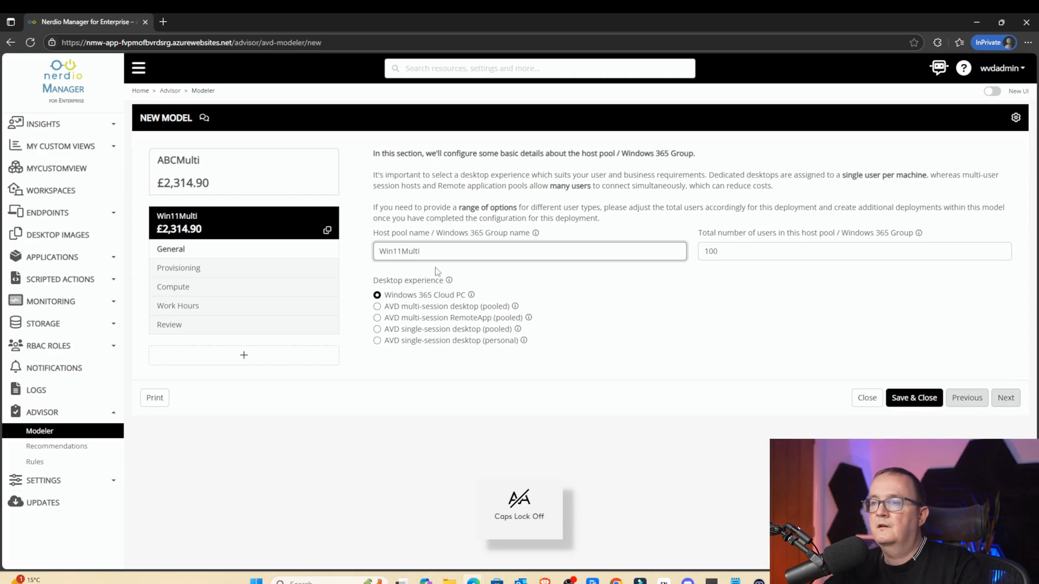
{"action": "mouse_move", "coordinate": [416, 303]}
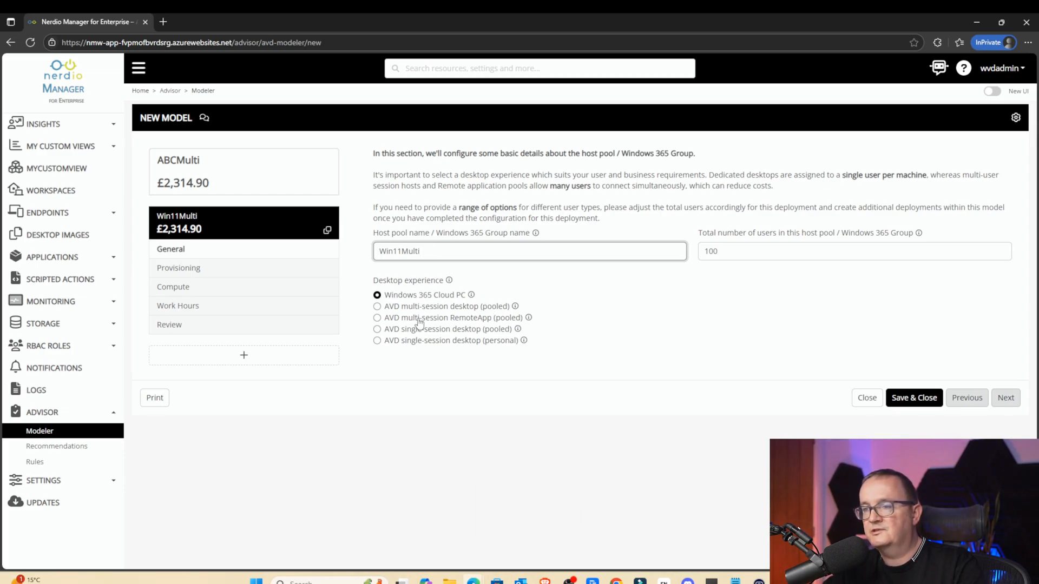
Step: Make Win11Multi a pooled AVD multi-session desktop for 2000 users
{"action": "left_click", "coordinate": [377, 306]}
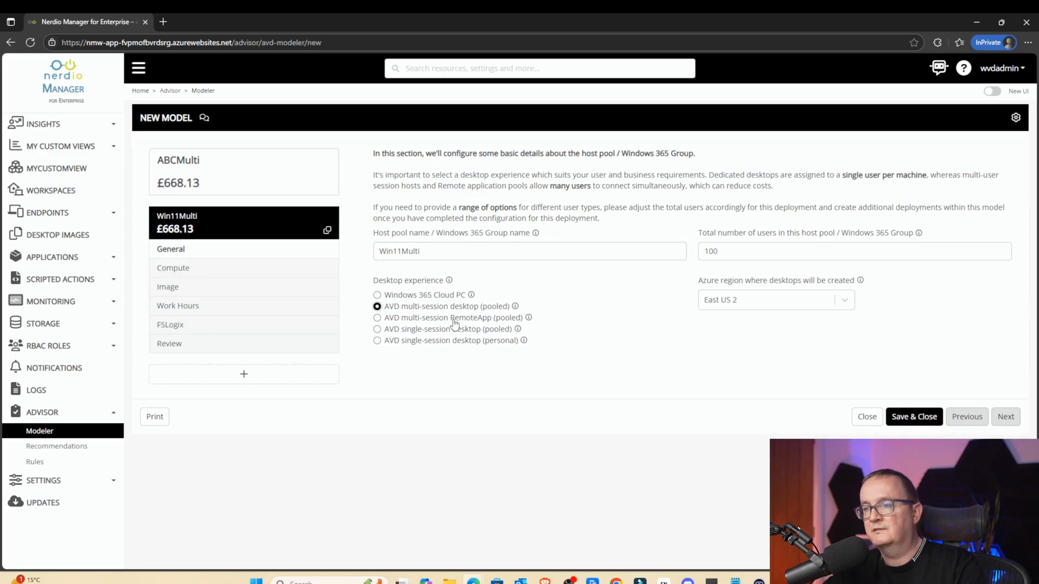
{"action": "type", "text": "2"}
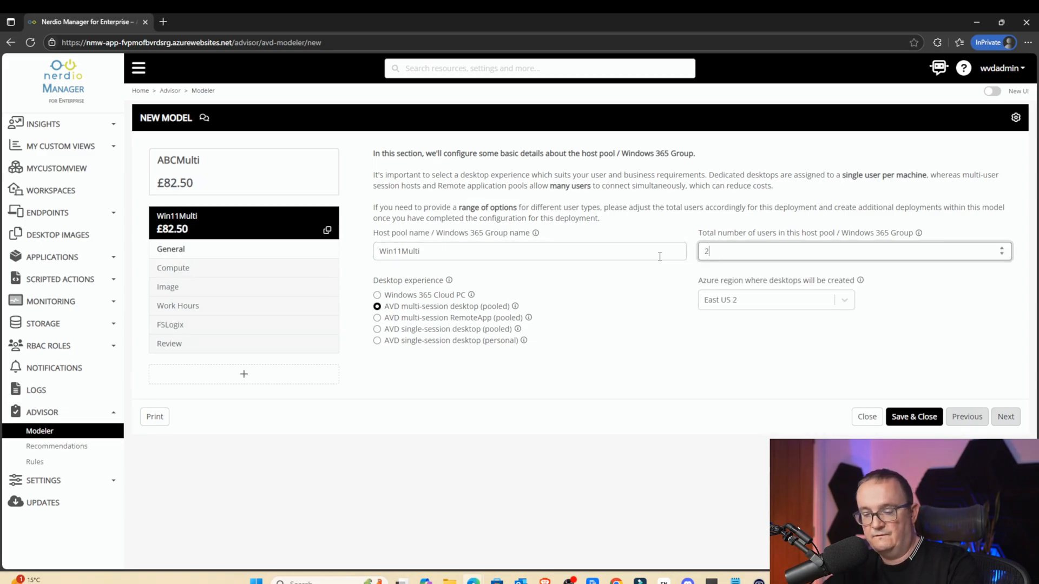
{"action": "type", "text": "000"}
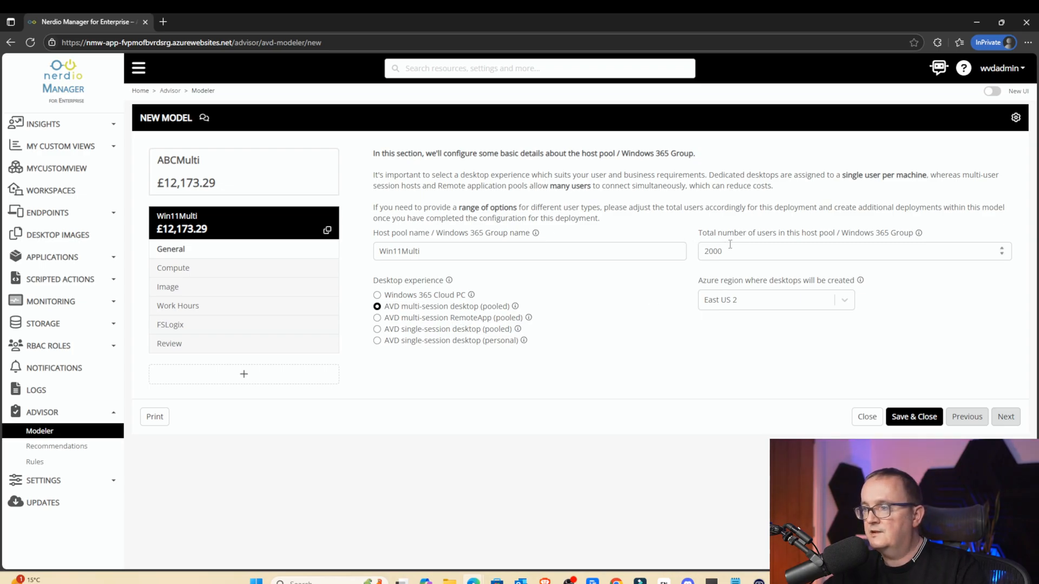
{"action": "left_click", "coordinate": [173, 268]}
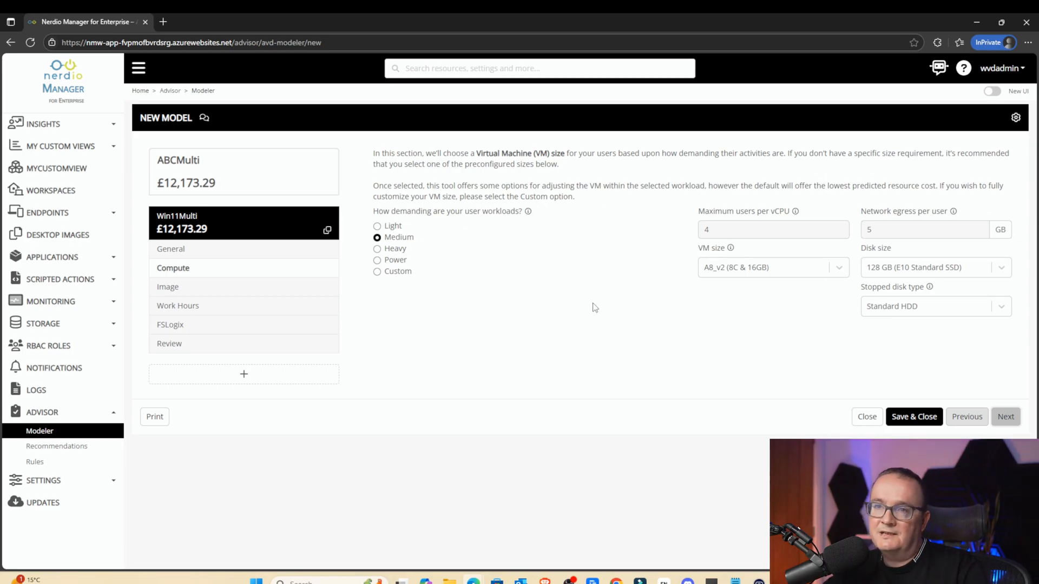
Step: Set a heavy user workload on D8ads_v6 (8C & 32GB) session hosts
{"action": "left_click", "coordinate": [377, 249]}
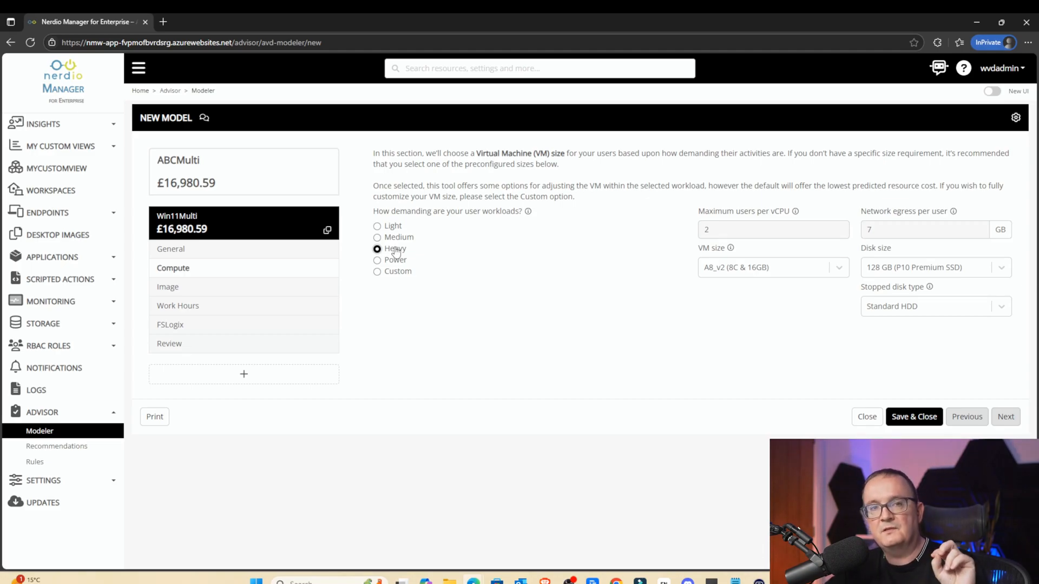
{"action": "mouse_move", "coordinate": [435, 239]}
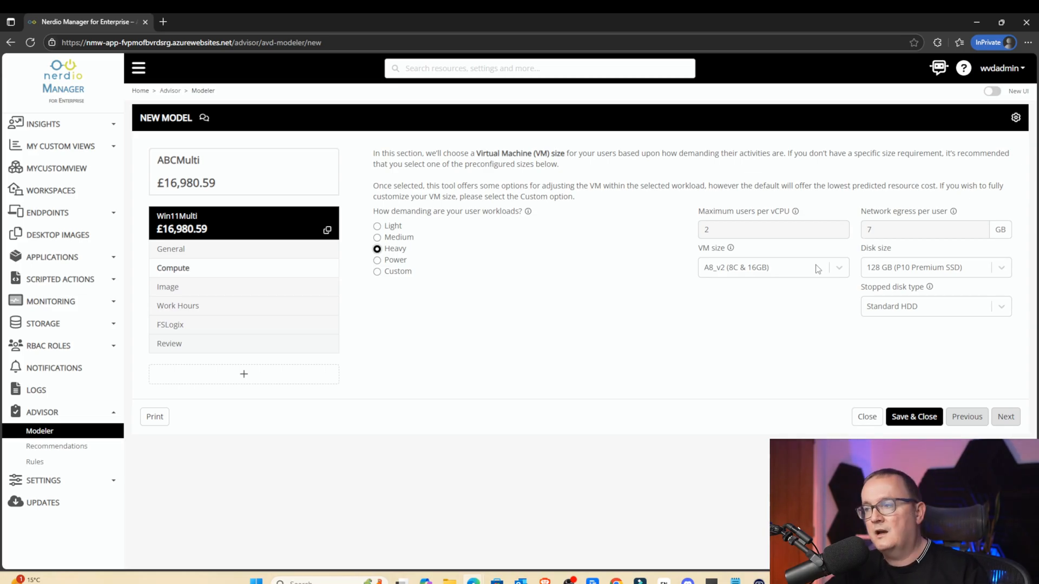
{"action": "left_click", "coordinate": [773, 267]}
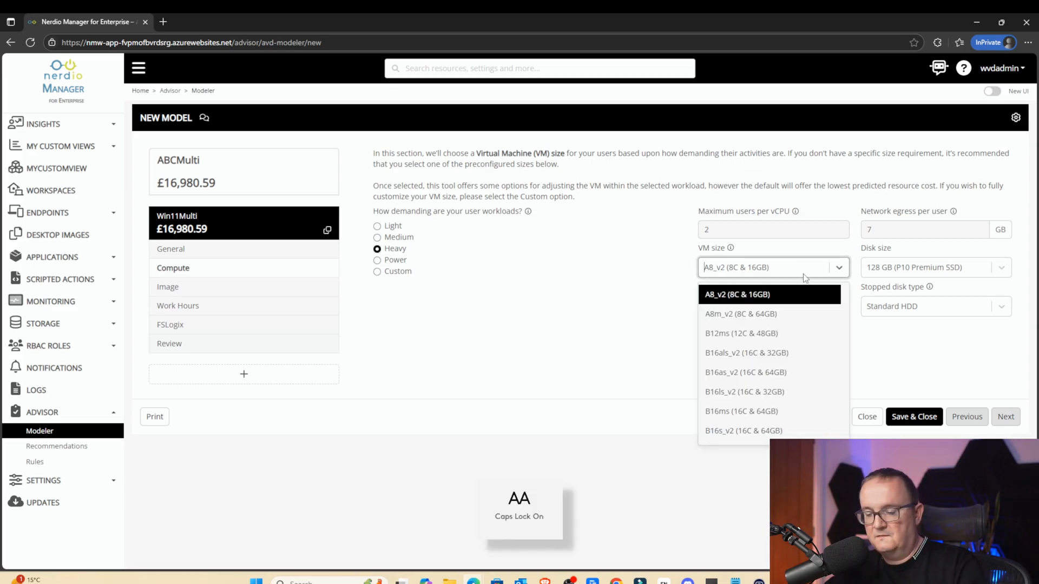
{"action": "type", "text": "D8"}
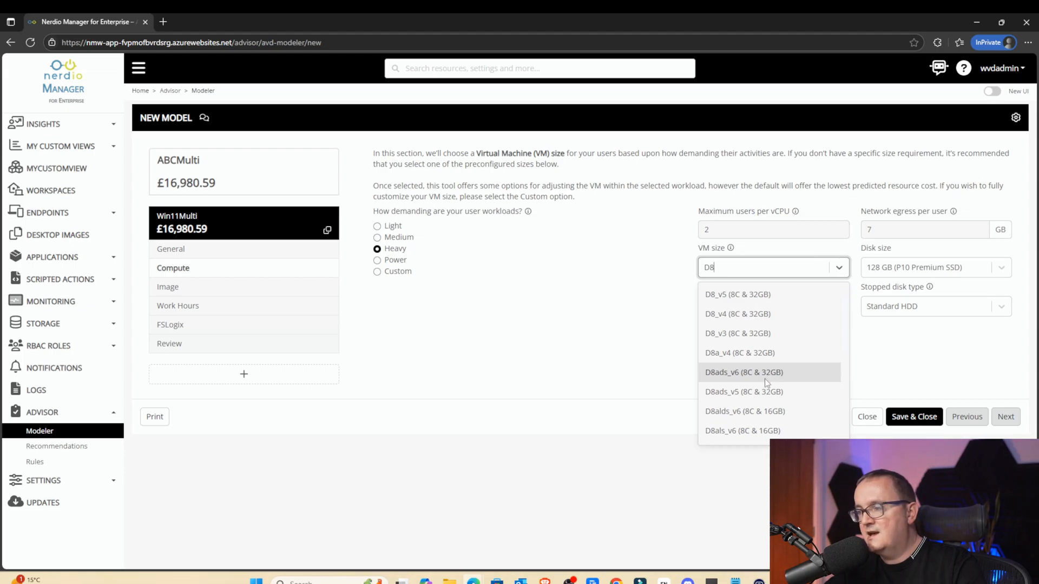
{"action": "left_click", "coordinate": [743, 372]}
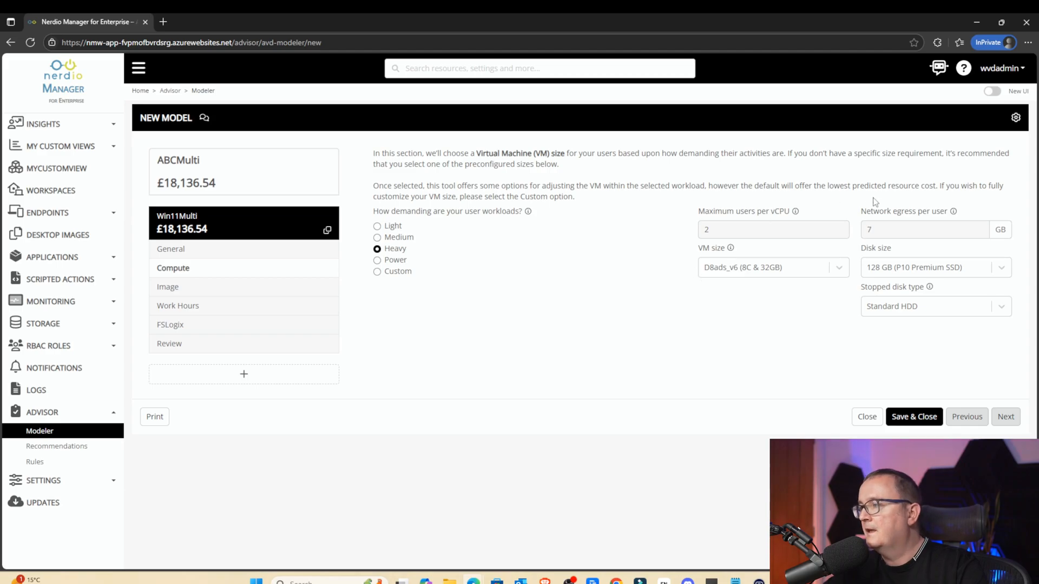
{"action": "mouse_move", "coordinate": [936, 299]}
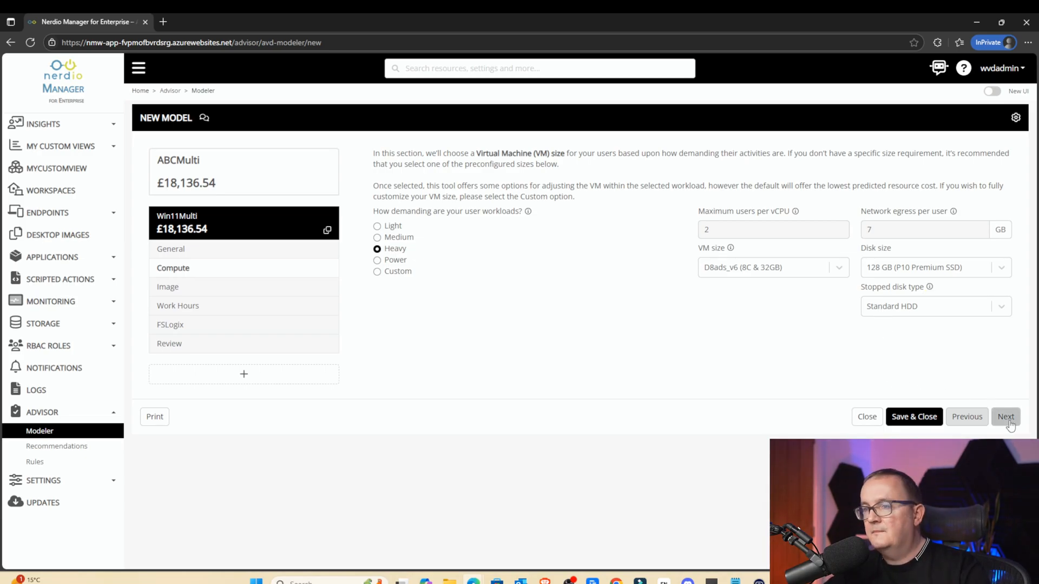
Step: Keep the marketplace image and weekday 9–6 hours, with 10% absent users
{"action": "left_click", "coordinate": [1006, 416]}
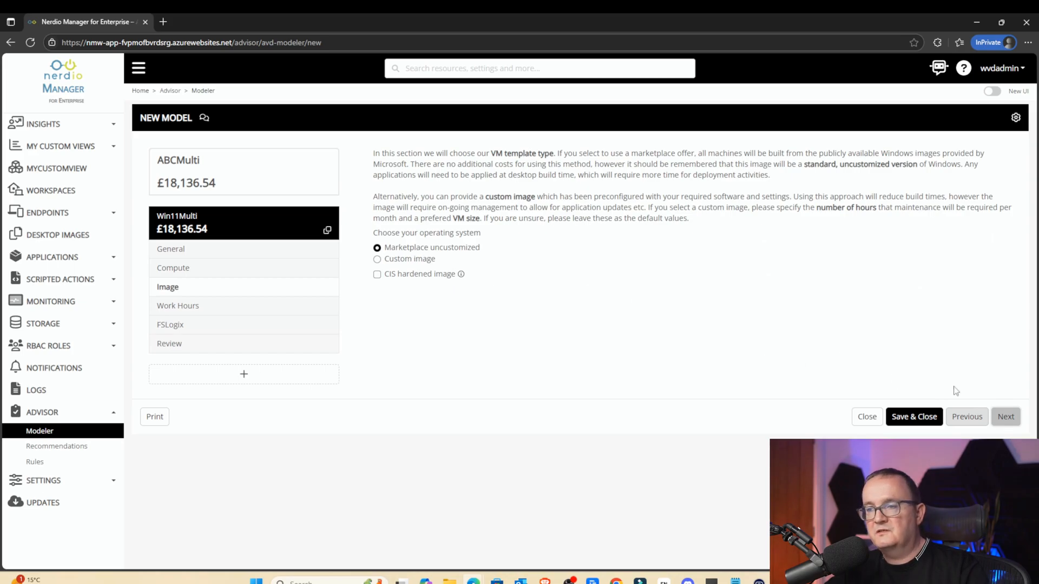
{"action": "left_click", "coordinate": [178, 305]}
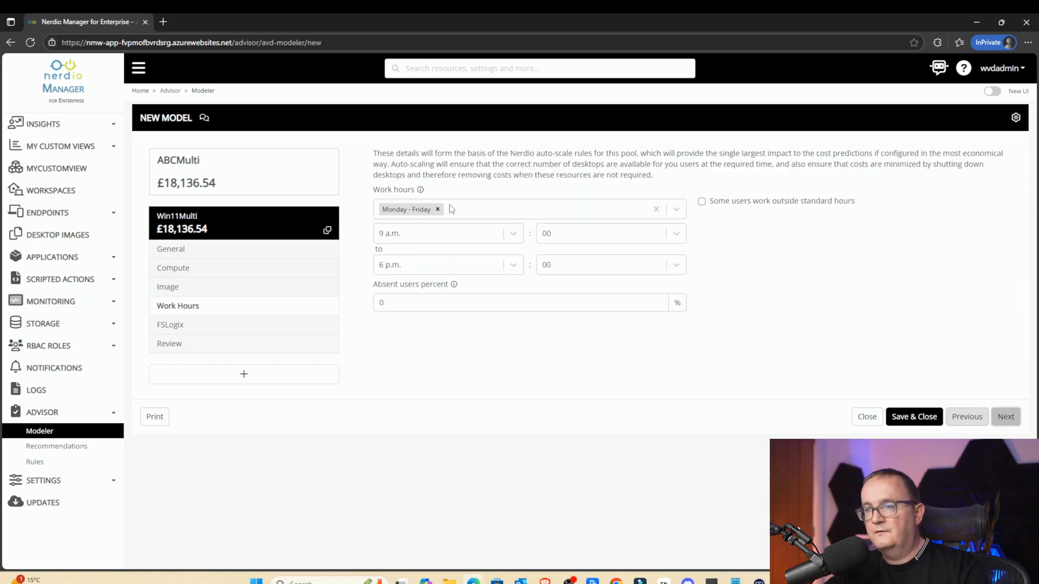
{"action": "mouse_move", "coordinate": [423, 213]}
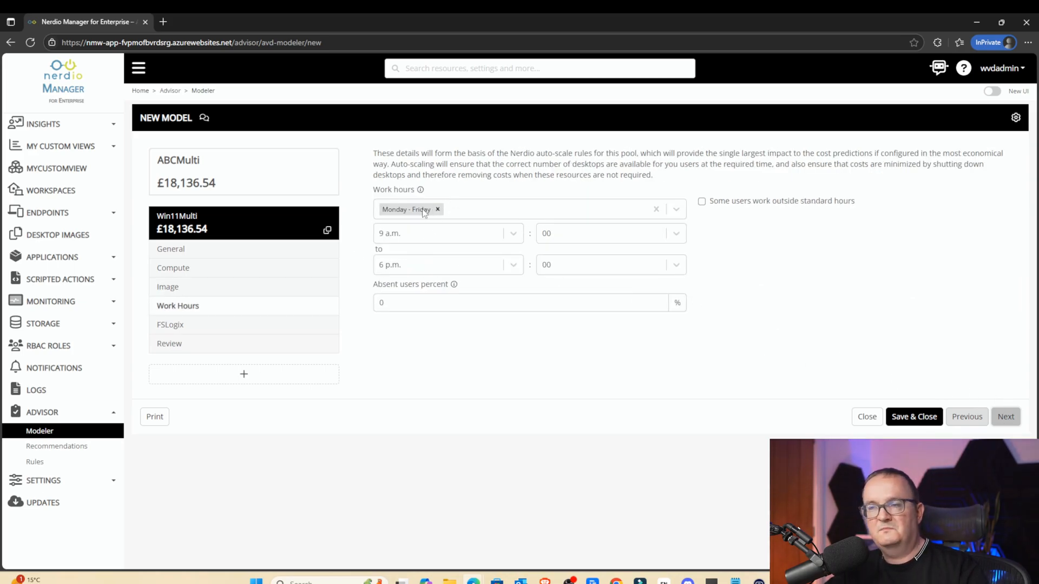
{"action": "type", "text": "1"}
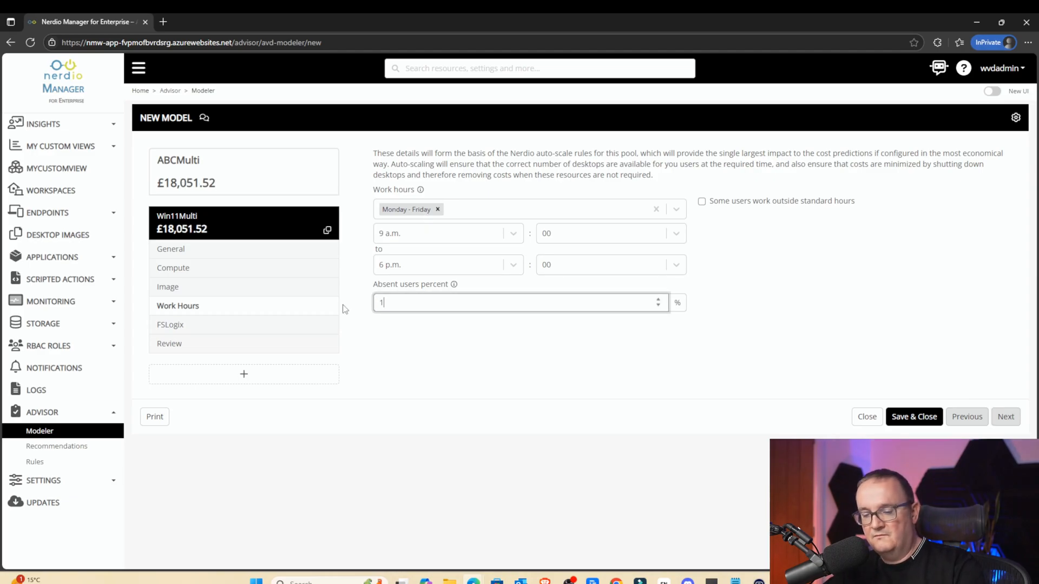
{"action": "type", "text": "0"}
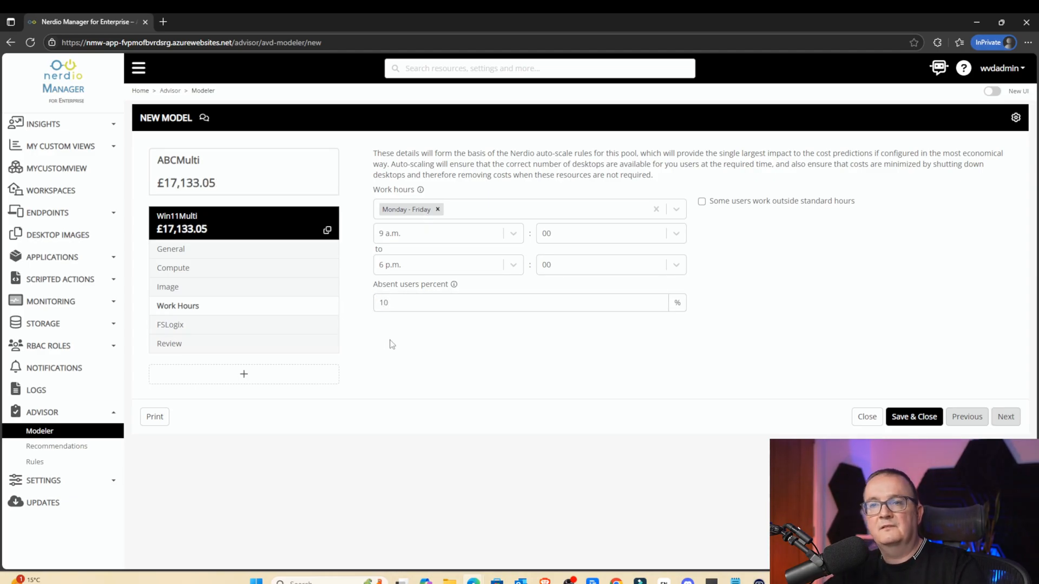
{"action": "left_click", "coordinate": [170, 324]}
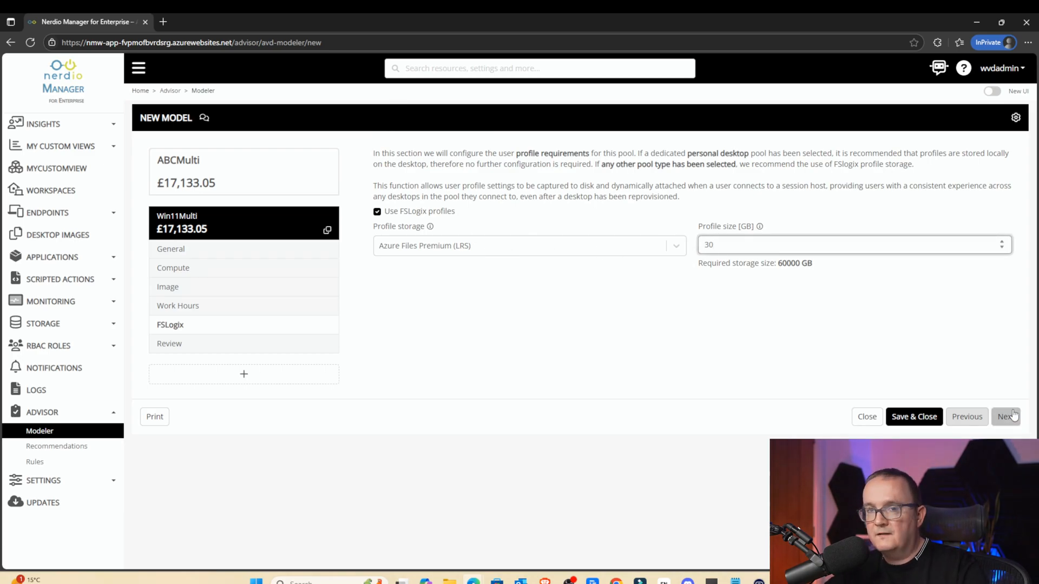
Step: Use a 10 GB FSLogix profile size and reach the £12,353.90 cost review
{"action": "left_click", "coordinate": [1006, 416]}
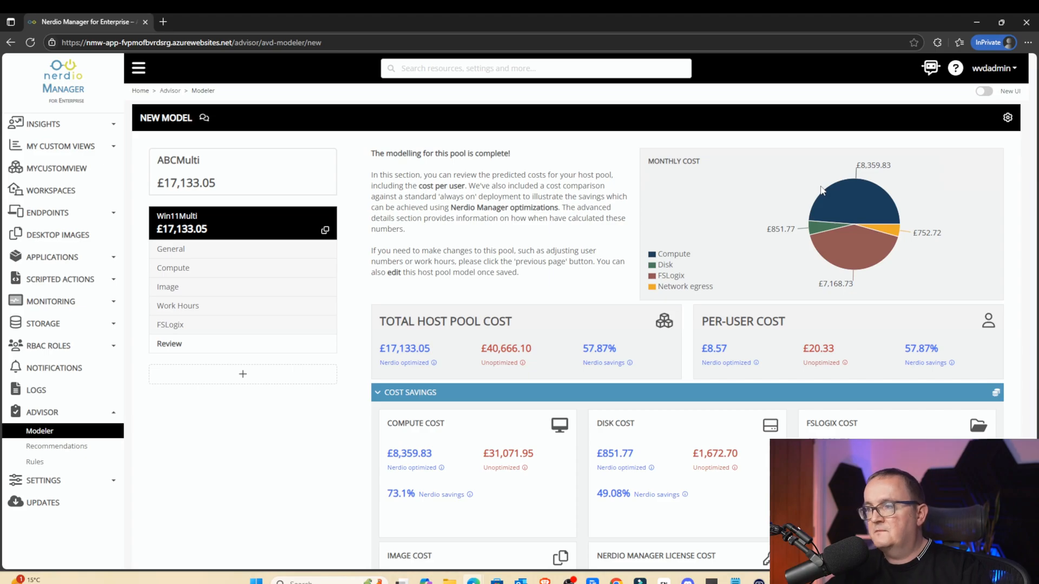
{"action": "mouse_move", "coordinate": [868, 202]}
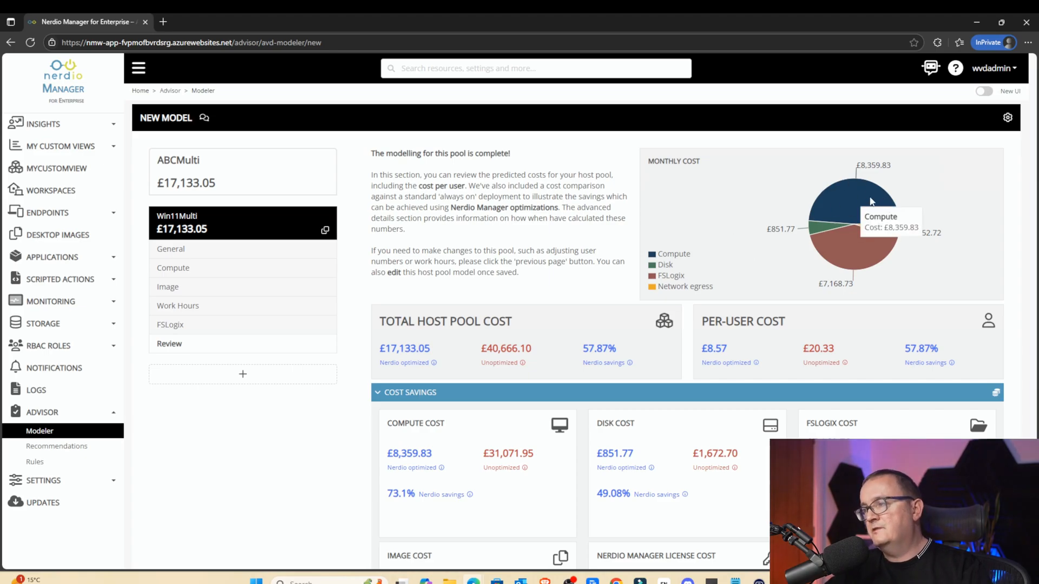
{"action": "mouse_move", "coordinate": [866, 270]}
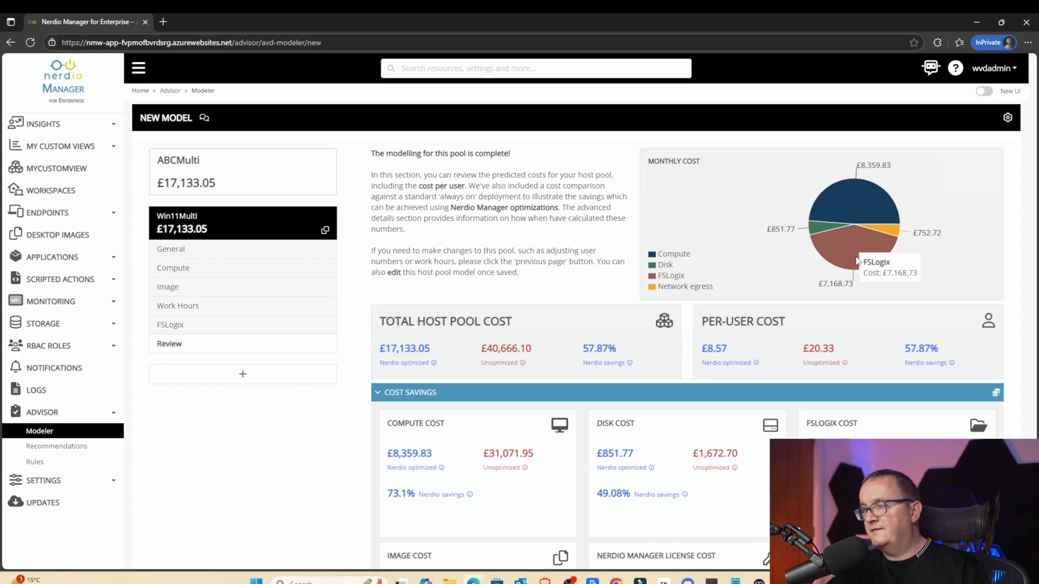
{"action": "mouse_move", "coordinate": [825, 284]}
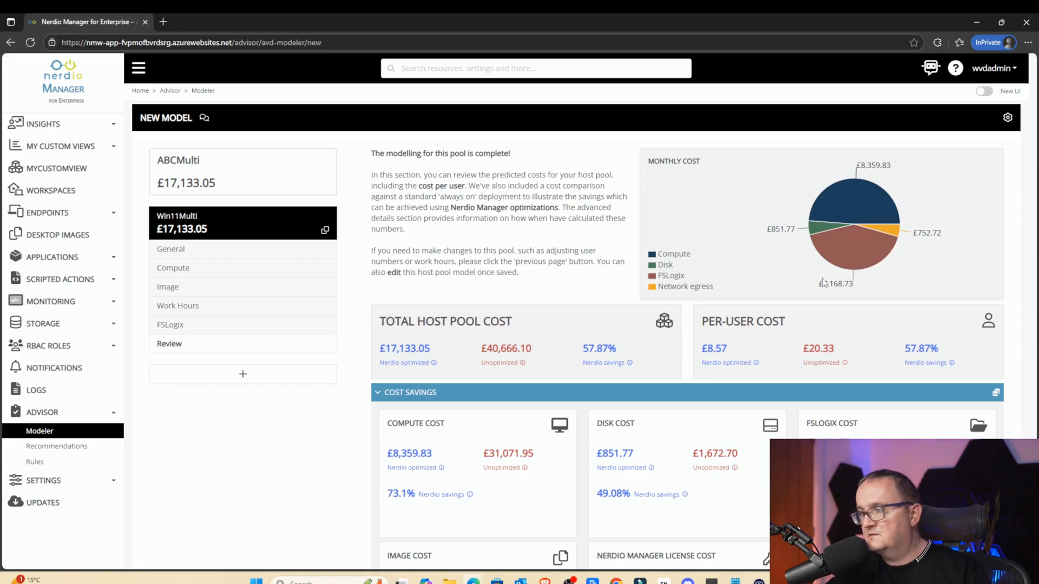
{"action": "mouse_move", "coordinate": [862, 213]}
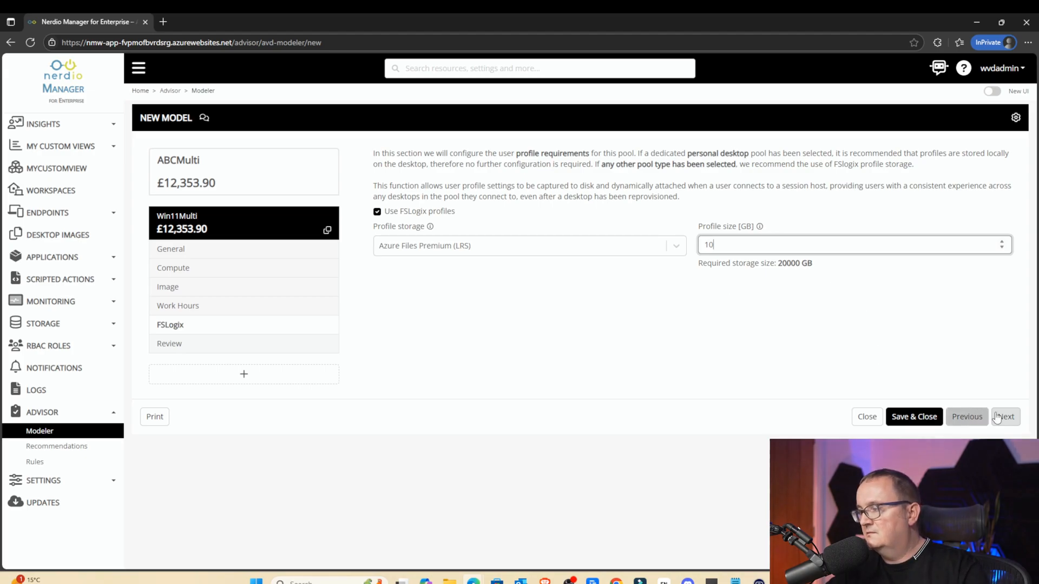
{"action": "left_click", "coordinate": [1004, 417]}
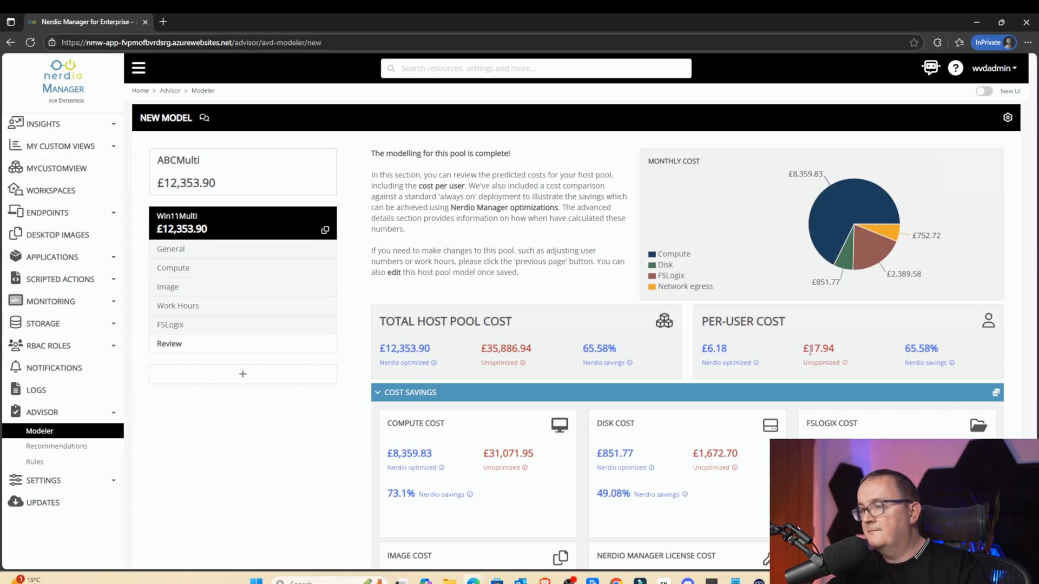
{"action": "double_click", "coordinate": [405, 348]}
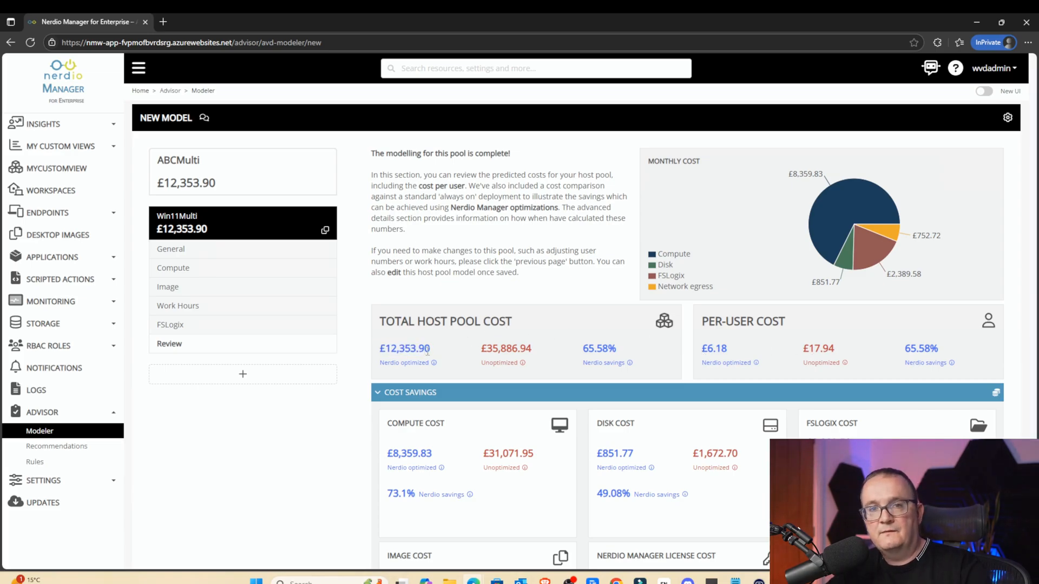
Step: Expand Advanced details to see the 2000-user, 125-host calculation breakdown
{"action": "scroll", "scroll_direction": "down", "scroll_amount": 3}
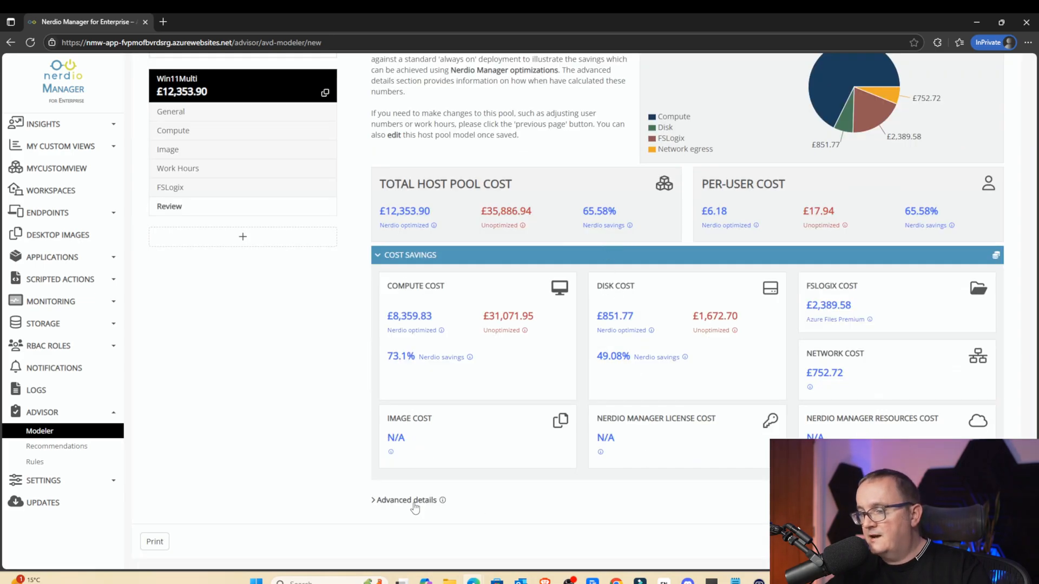
{"action": "left_click", "coordinate": [405, 499]}
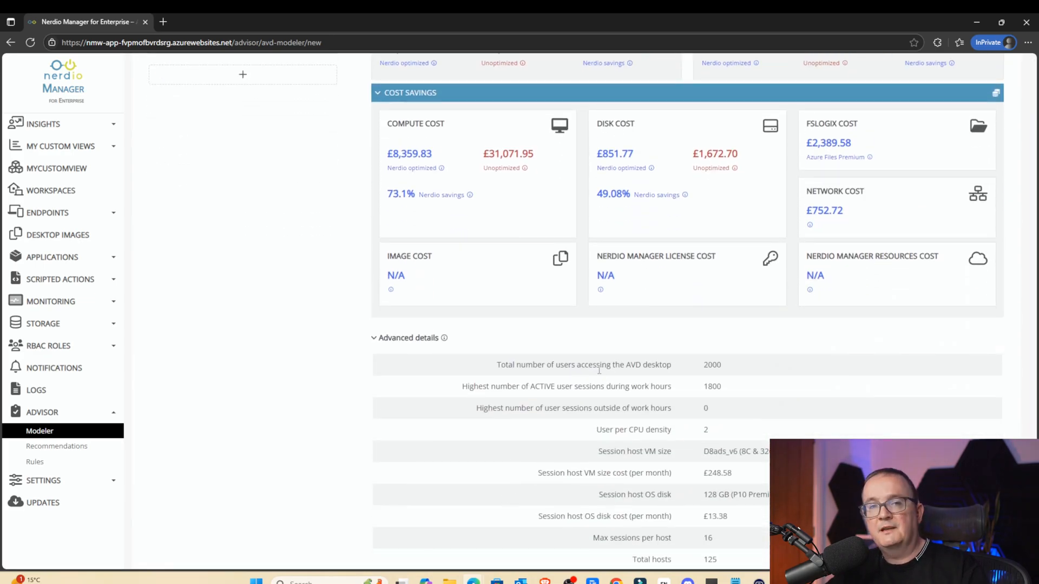
{"action": "scroll", "scroll_direction": "down", "scroll_amount": 3}
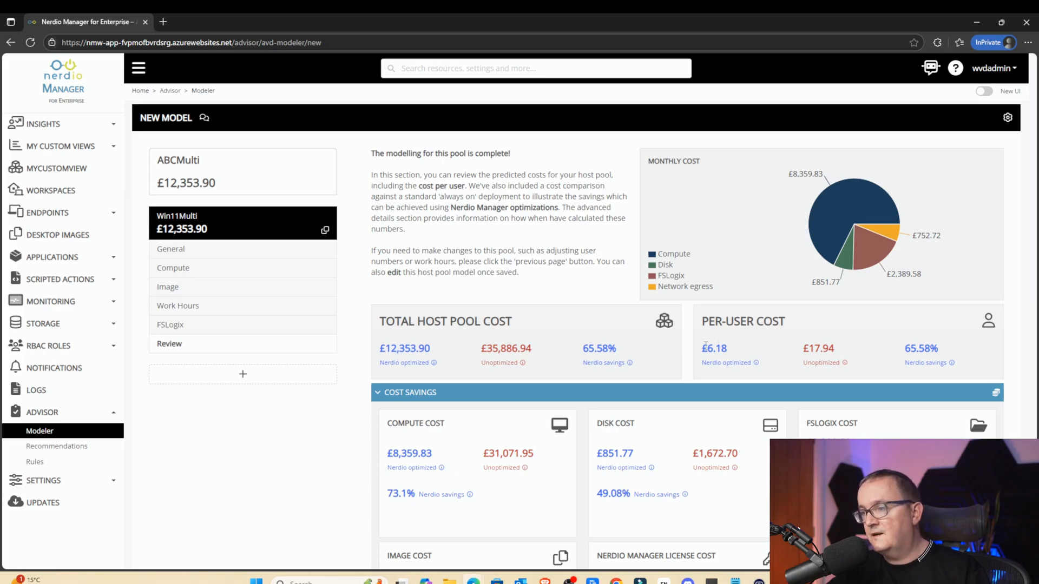
{"action": "double_click", "coordinate": [715, 348]}
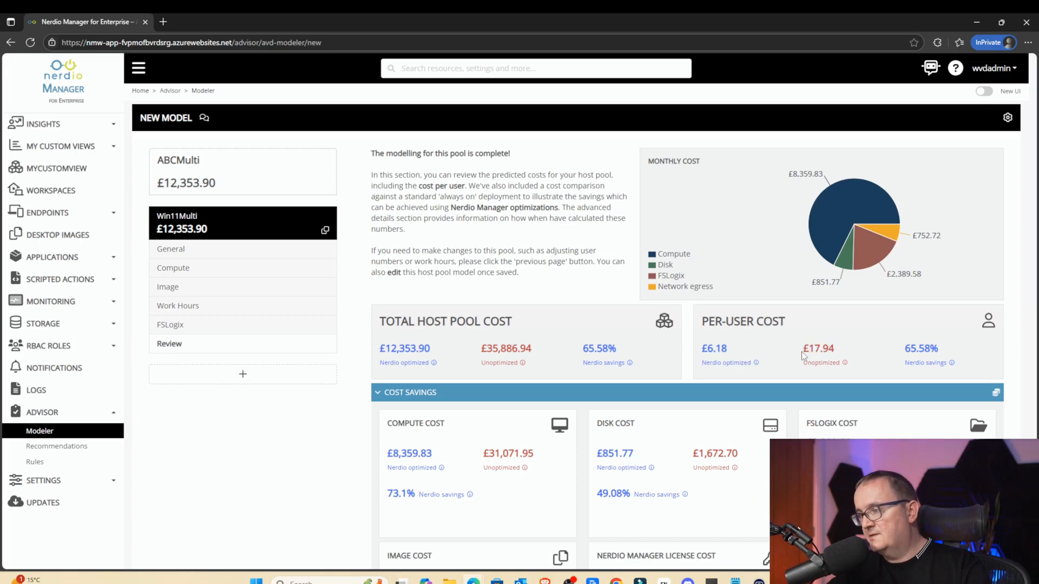
{"action": "scroll", "scroll_direction": "down", "scroll_amount": 3}
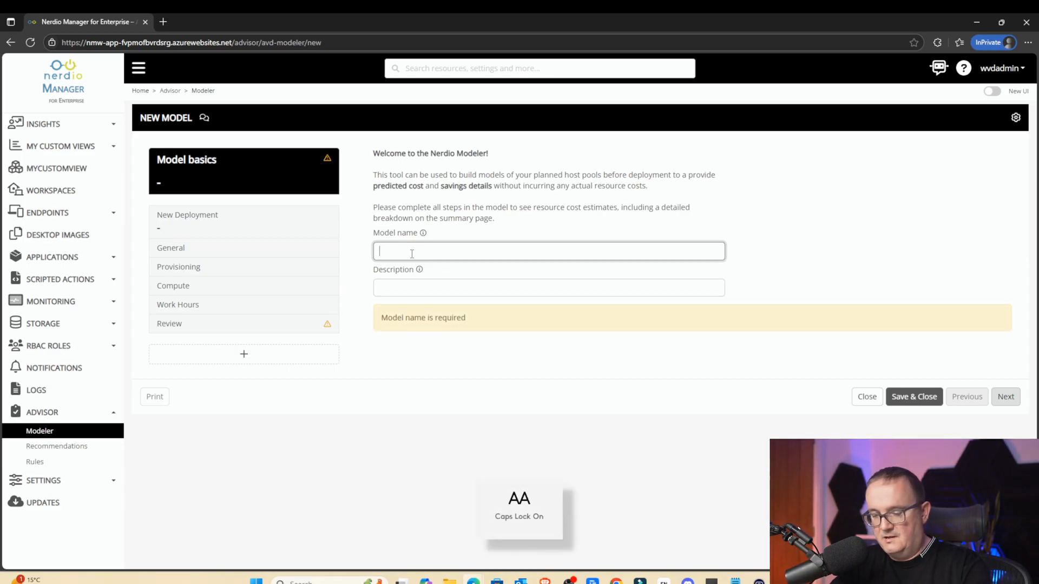
Step: Create model ABCSingle with Win11Single, a personal single-session desktop for 2000 users
{"action": "type", "text": "ABCSingle"}
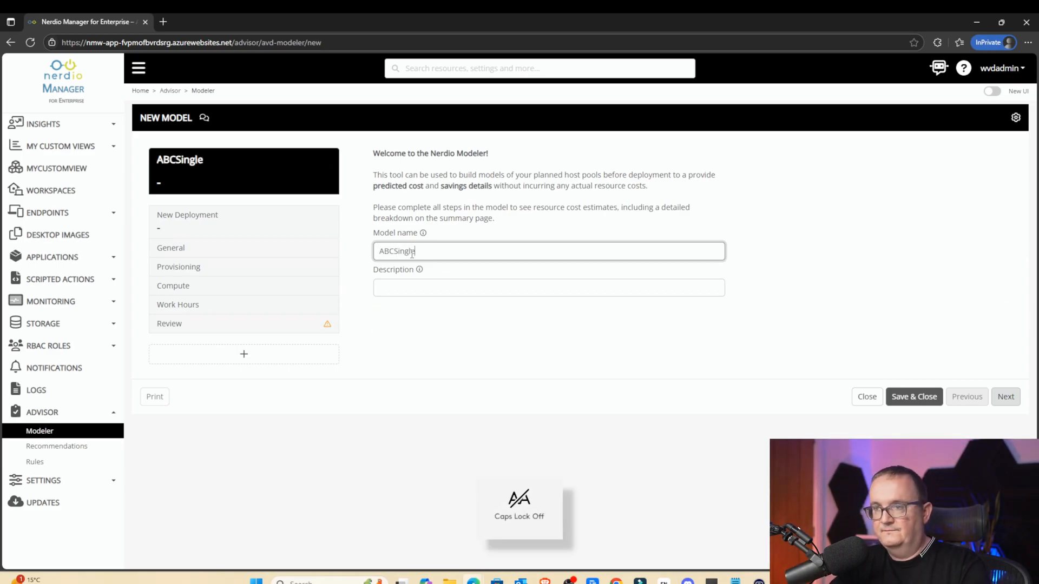
{"action": "left_click", "coordinate": [1005, 398]}
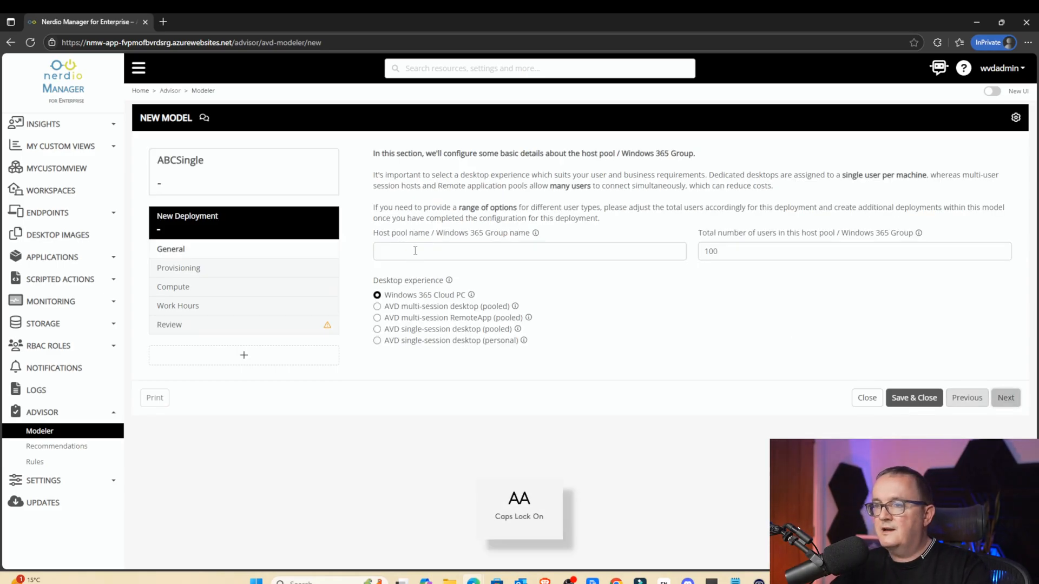
{"action": "type", "text": "Win11Single"}
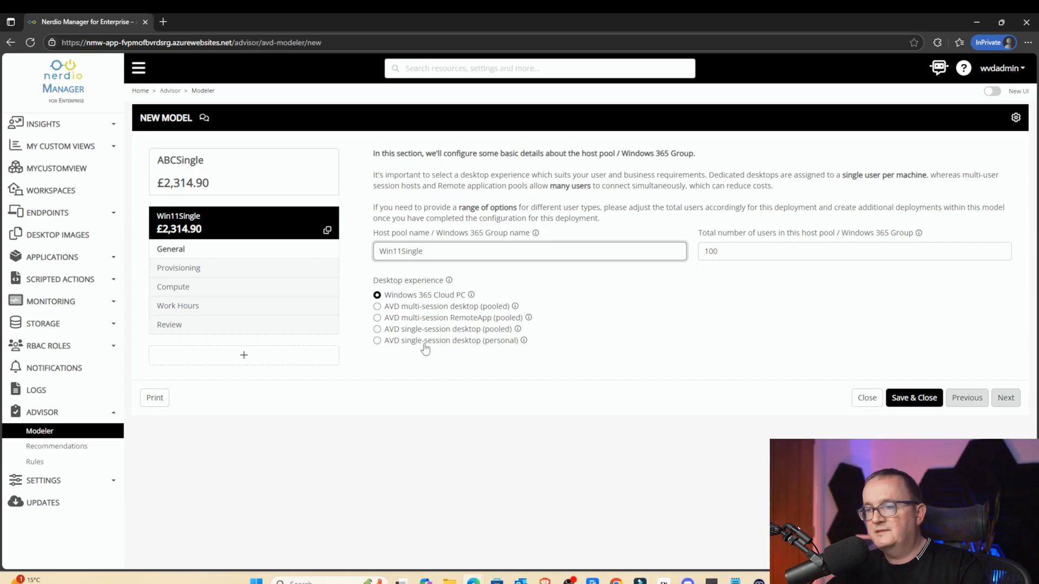
{"action": "left_click", "coordinate": [377, 340]}
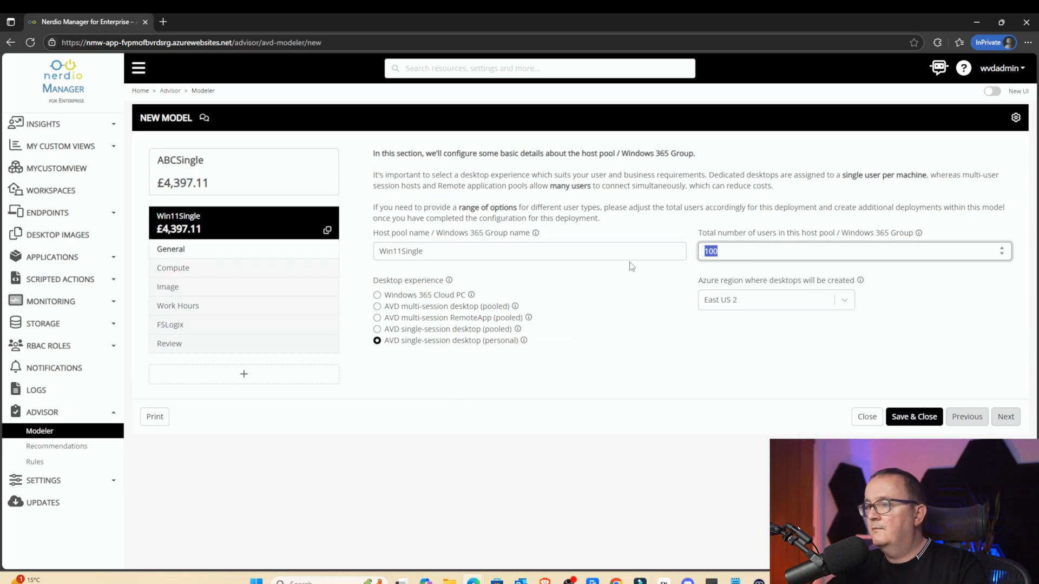
{"action": "type", "text": "2000"}
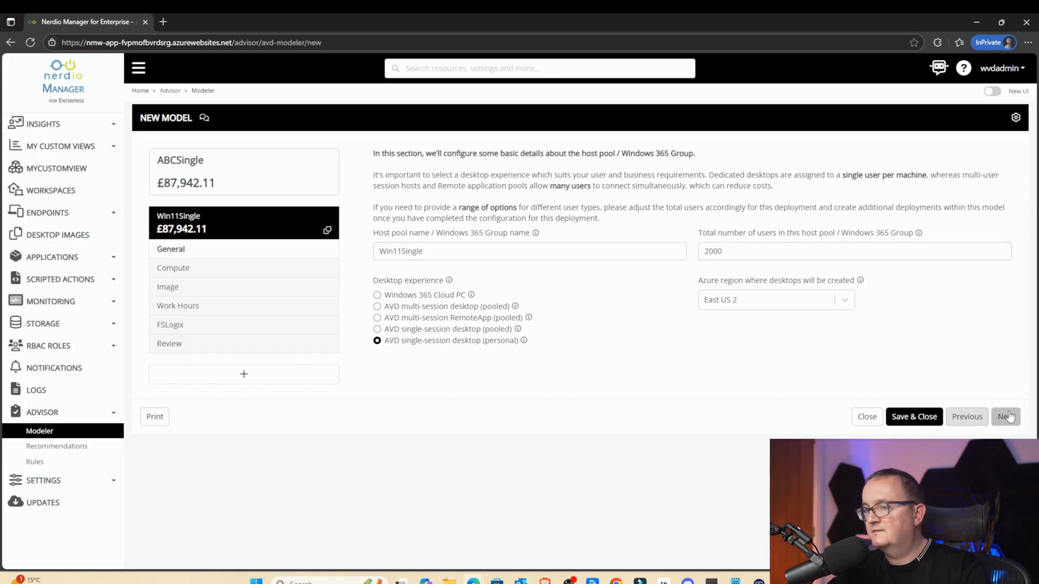
{"action": "left_click", "coordinate": [1005, 417]}
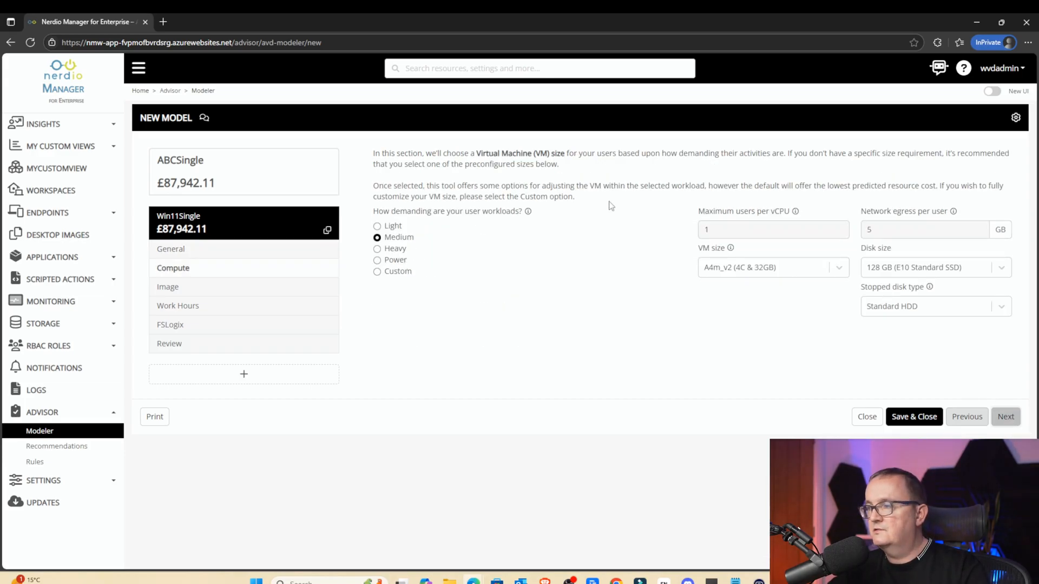
Step: Switch Win11Single to a custom D2ads_v6 (2C & 8GB) VM size
{"action": "left_click", "coordinate": [378, 271]}
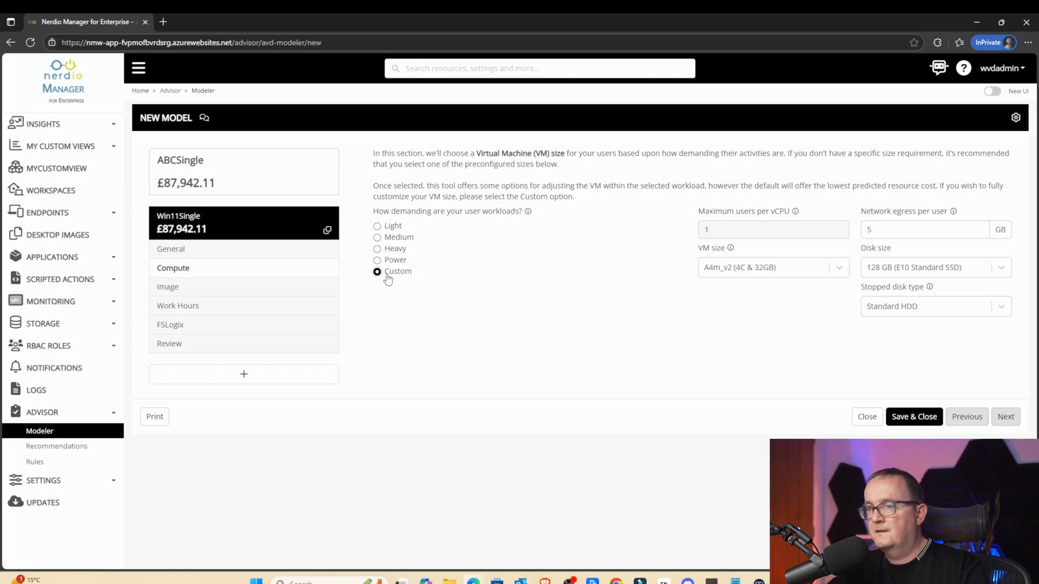
{"action": "left_click", "coordinate": [768, 267]}
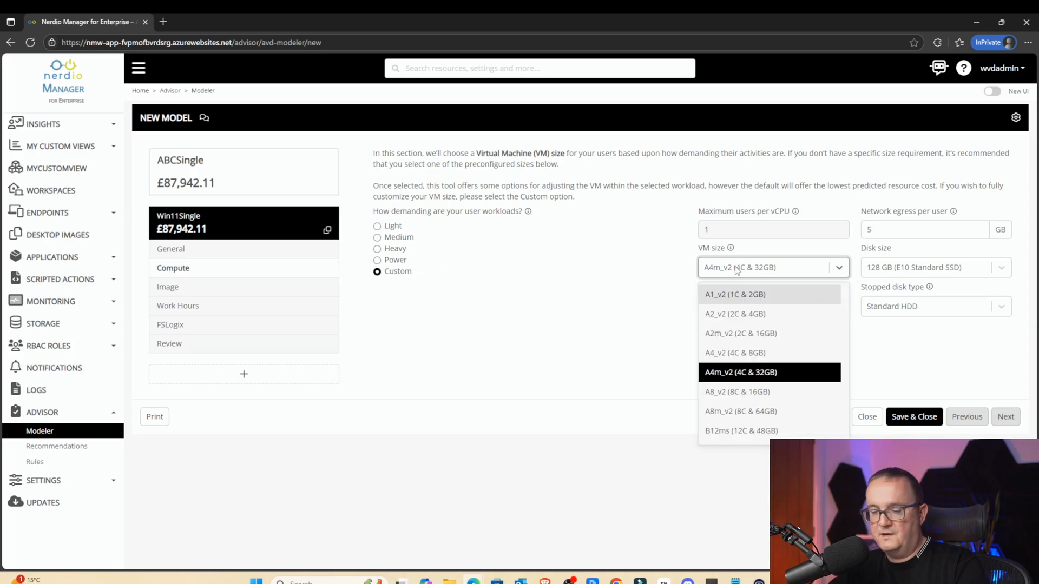
{"action": "type", "text": "D2AD"}
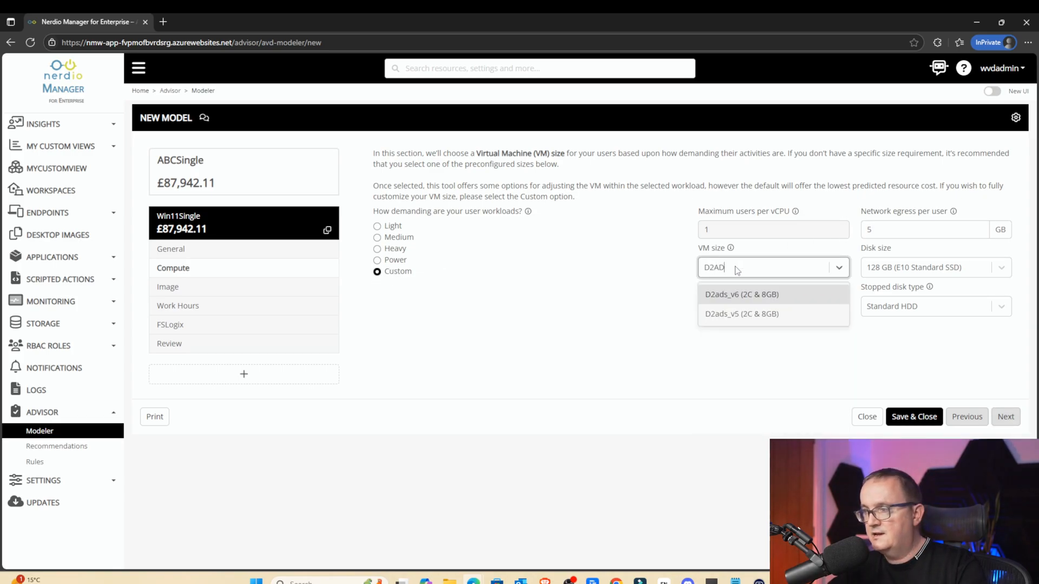
{"action": "left_click", "coordinate": [741, 295]}
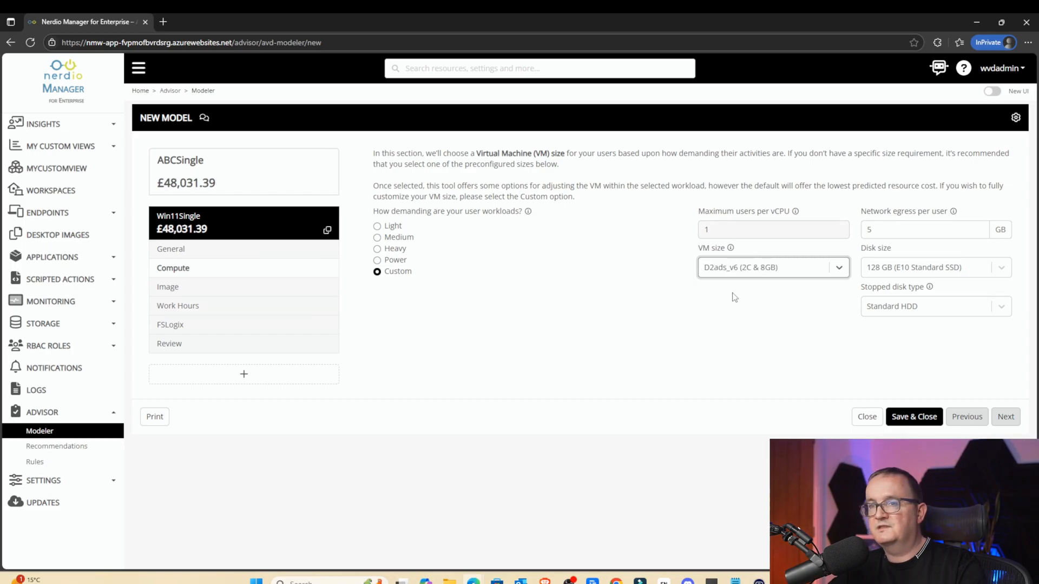
{"action": "mouse_move", "coordinate": [850, 249]}
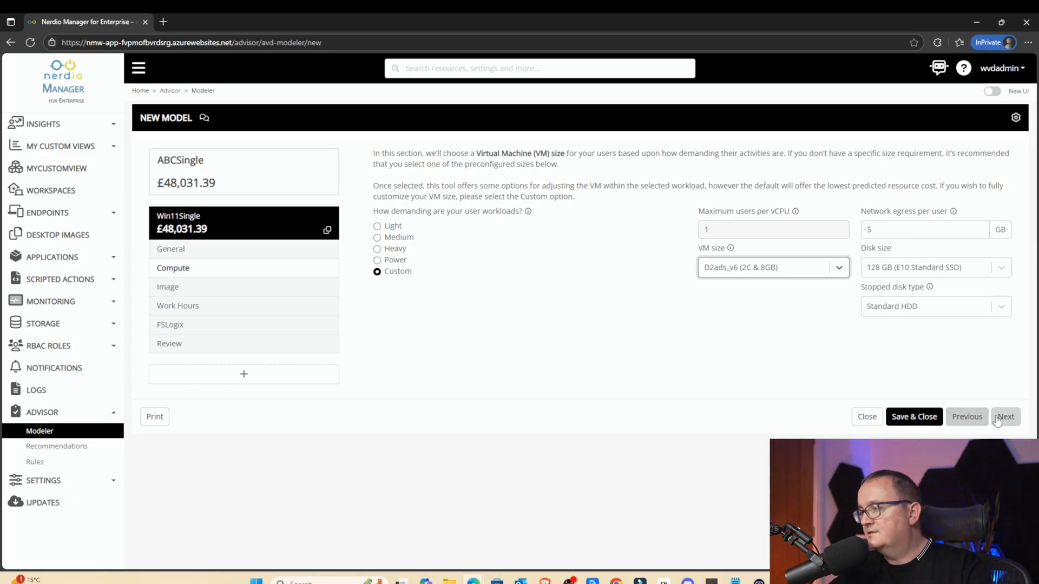
Step: Keep the marketplace image, assume 10% absent users, and skip FSLogix to the review
{"action": "left_click", "coordinate": [1006, 417]}
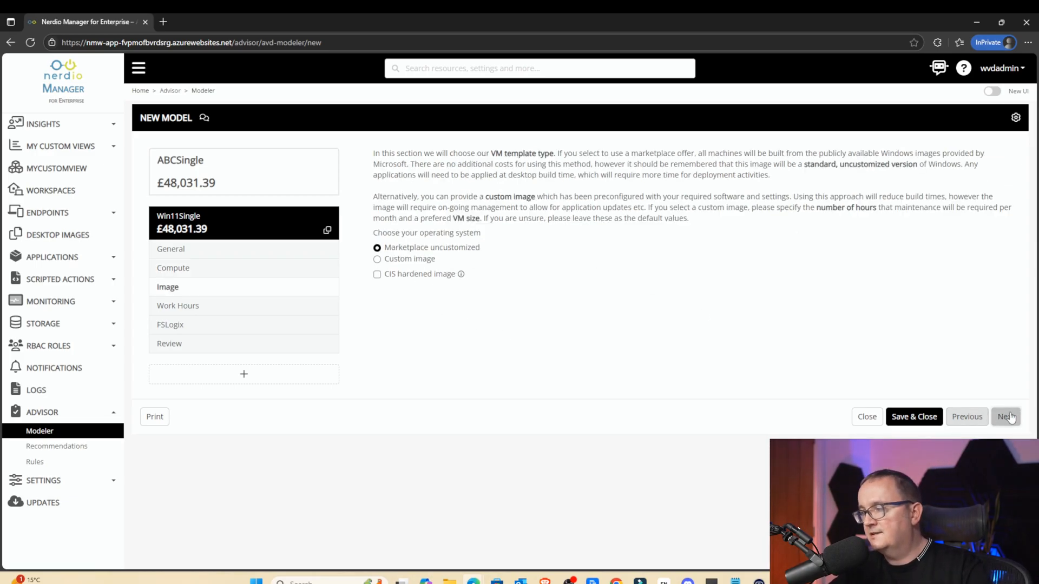
{"action": "left_click", "coordinate": [1006, 416]}
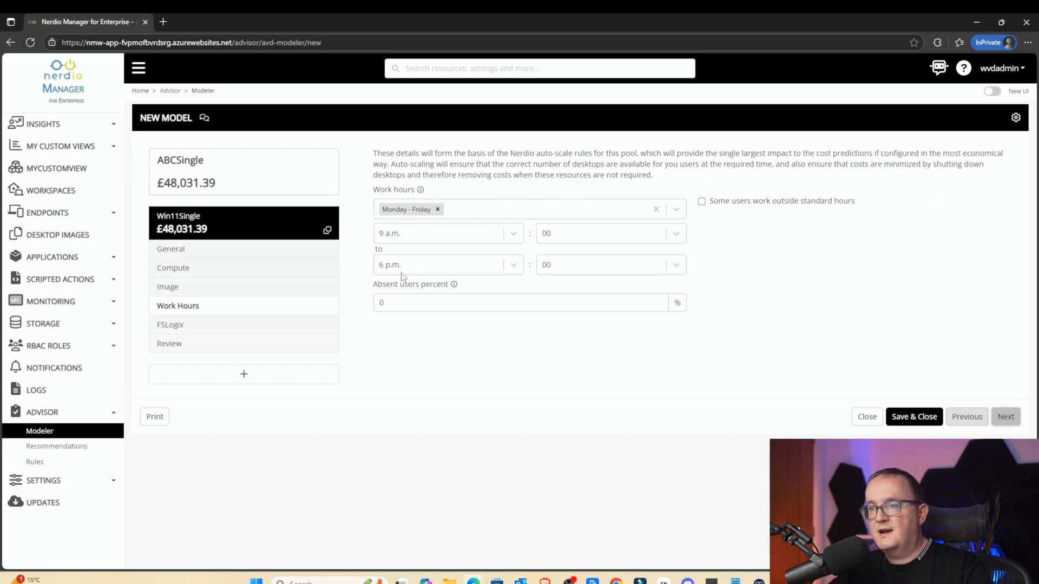
{"action": "type", "text": "1"}
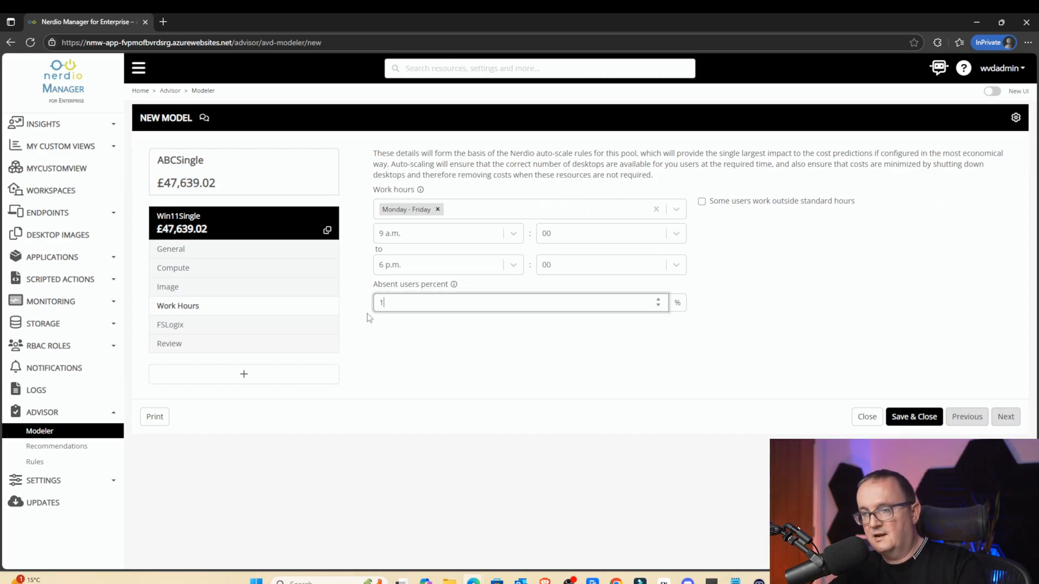
{"action": "type", "text": "0"}
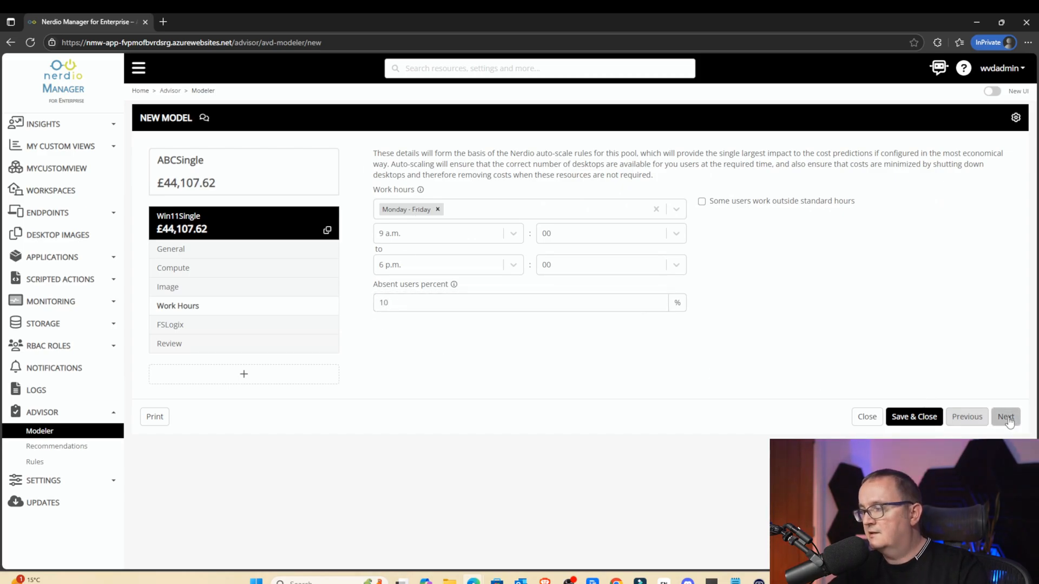
{"action": "left_click", "coordinate": [1006, 416]}
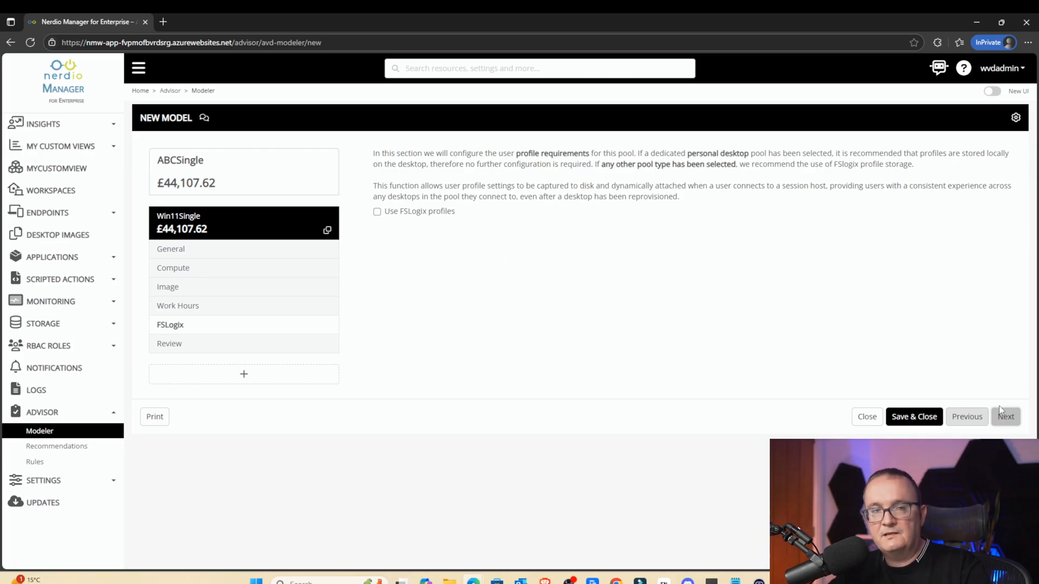
{"action": "left_click", "coordinate": [1005, 416]}
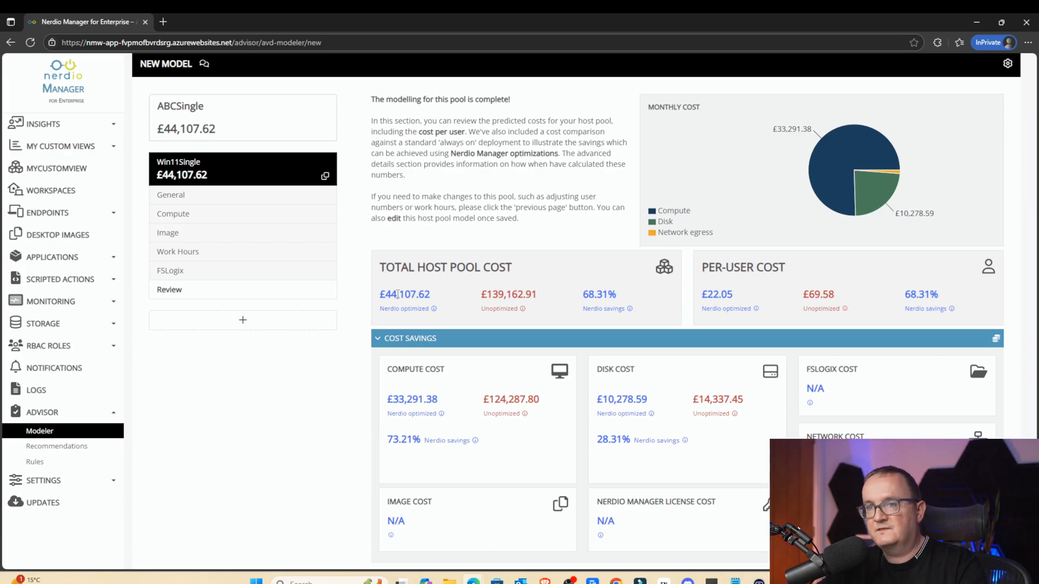
{"action": "mouse_move", "coordinate": [702, 306]}
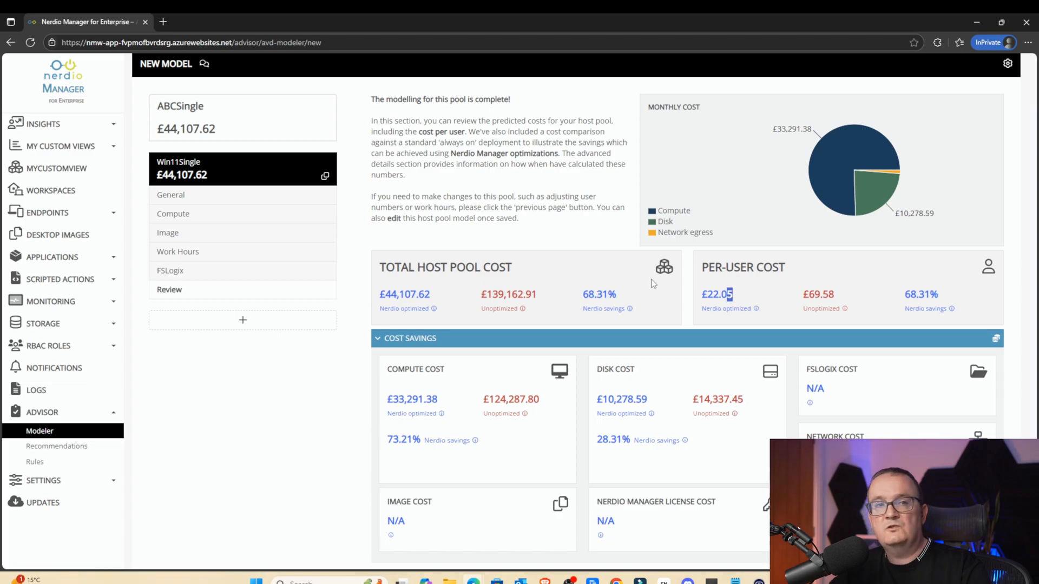
{"action": "mouse_move", "coordinate": [839, 301]}
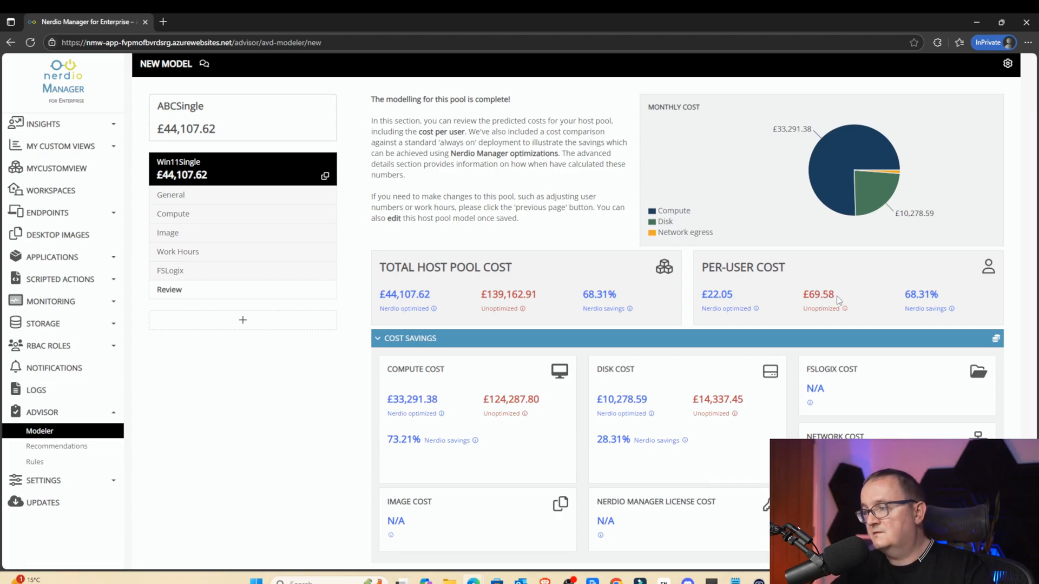
{"action": "mouse_move", "coordinate": [767, 301]}
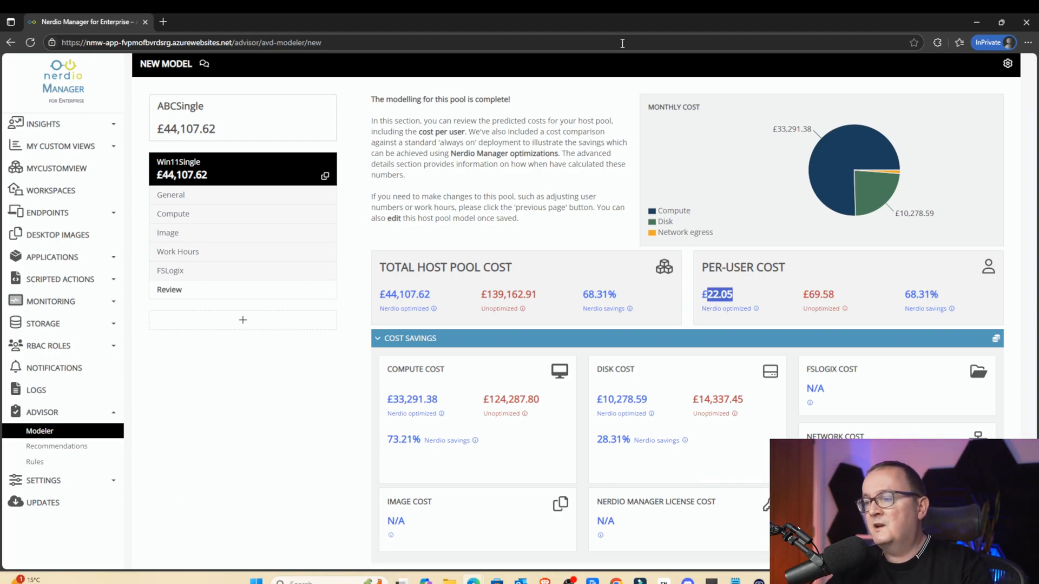
Step: Scroll through the ABCSingle review down to the advanced details showing 2000 hosts
{"action": "scroll", "scroll_direction": "down", "scroll_amount": 3}
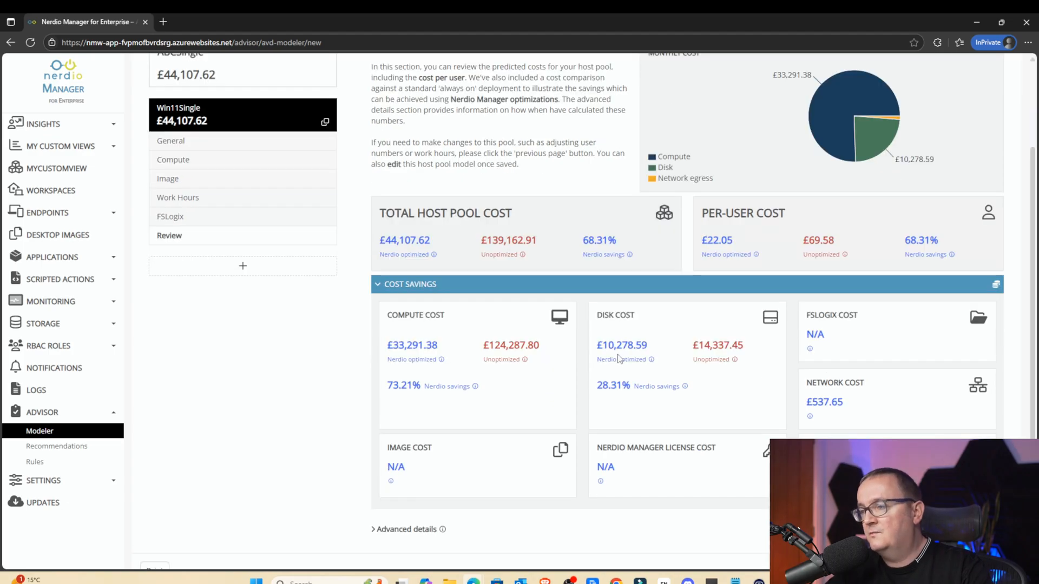
{"action": "scroll", "scroll_direction": "down", "scroll_amount": 3}
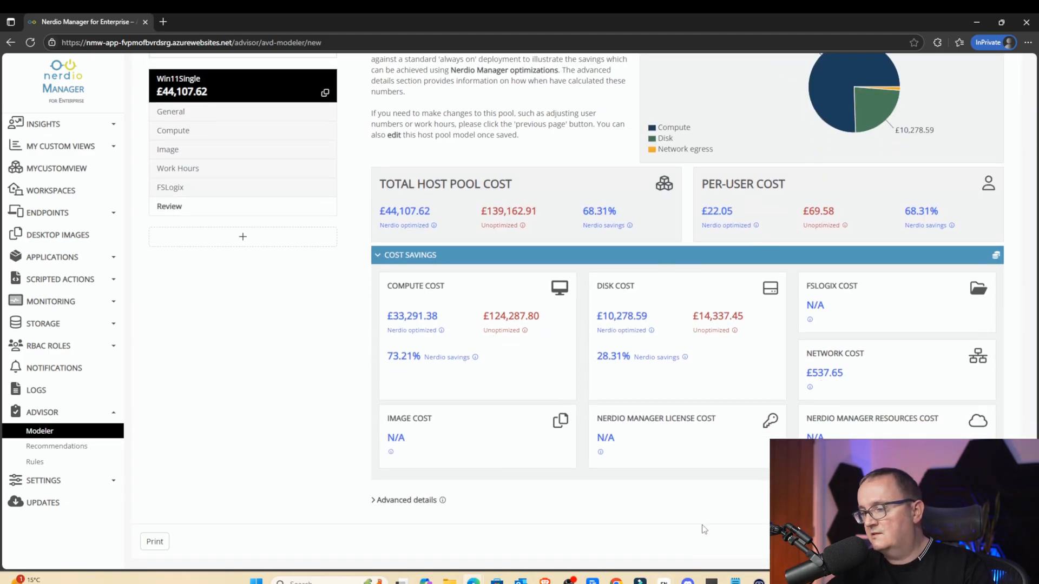
{"action": "scroll", "scroll_direction": "down", "scroll_amount": 3}
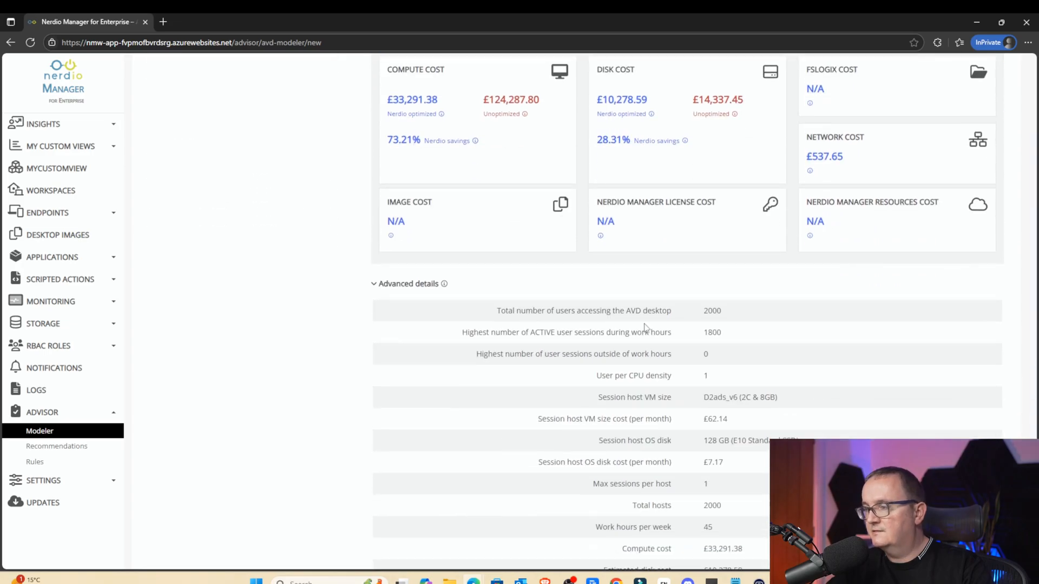
{"action": "scroll", "scroll_direction": "down", "scroll_amount": 3}
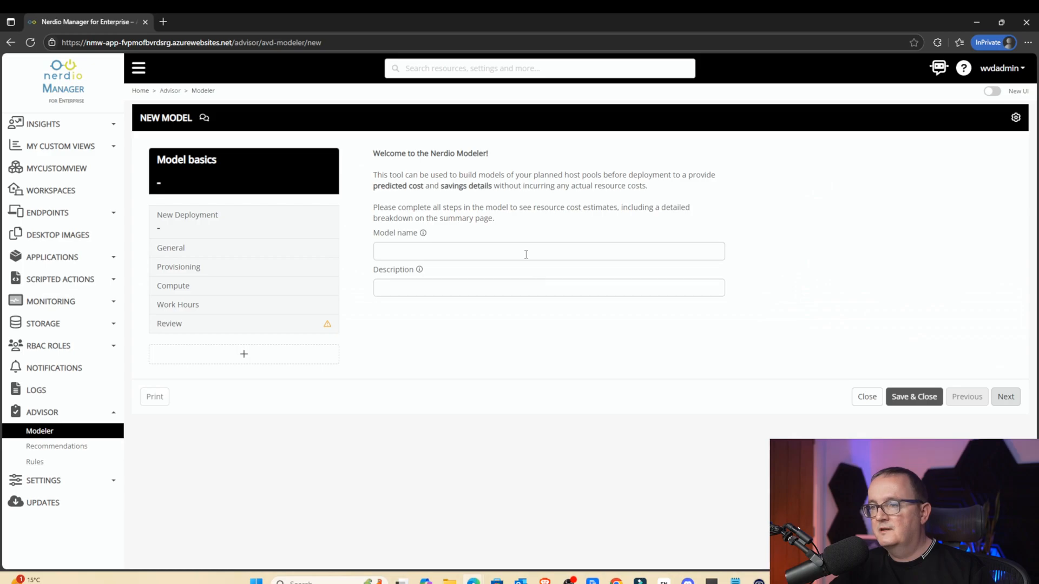
Step: Create a new cost model named W365
{"action": "type", "text": "ss"}
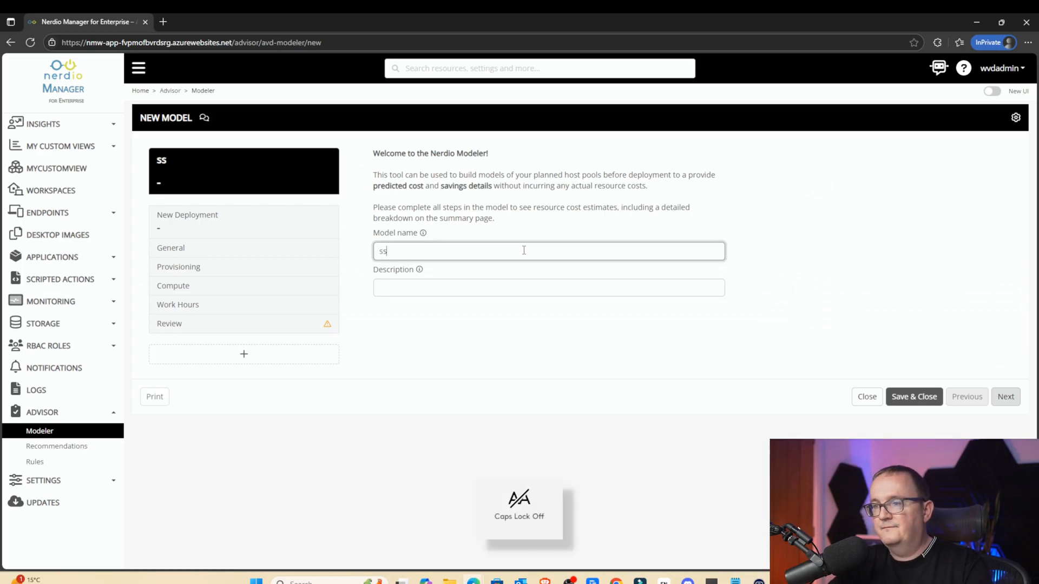
{"action": "type", "text": "W365"}
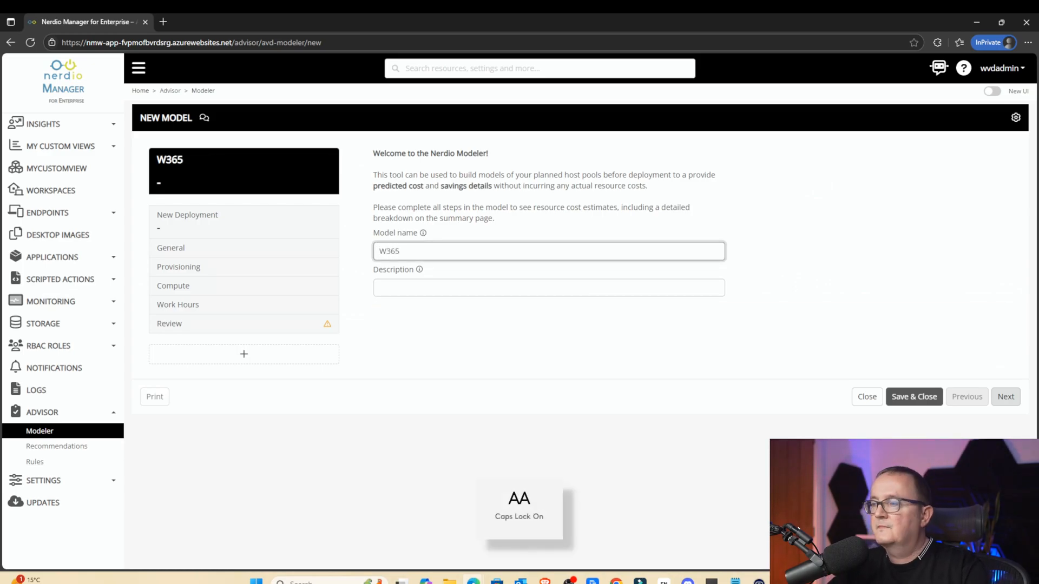
{"action": "left_click", "coordinate": [170, 248]}
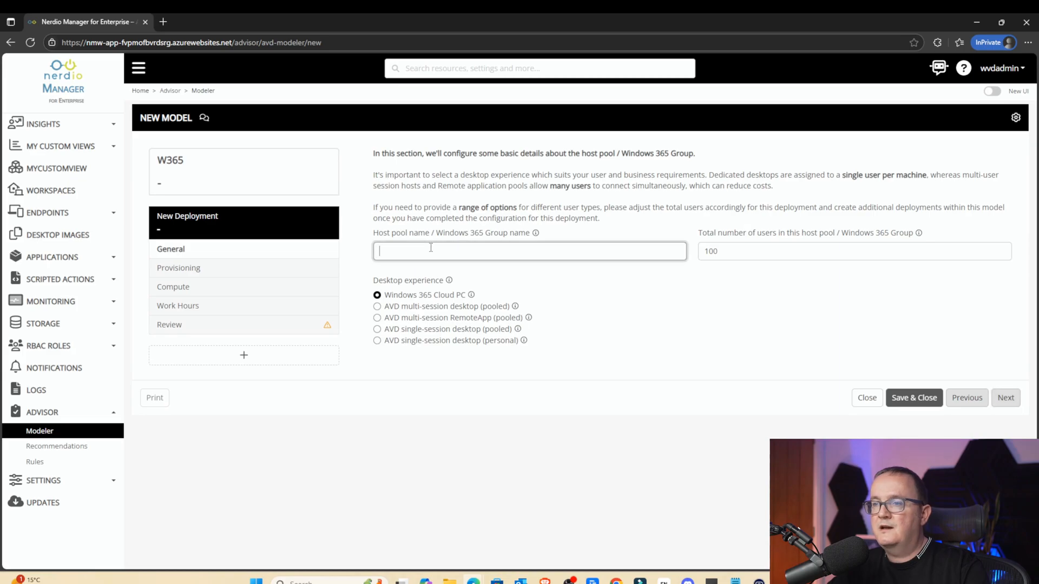
Step: Add a Windows 365 Cloud PC deployment named ABCE365 for 2000 users
{"action": "type", "text": "W"}
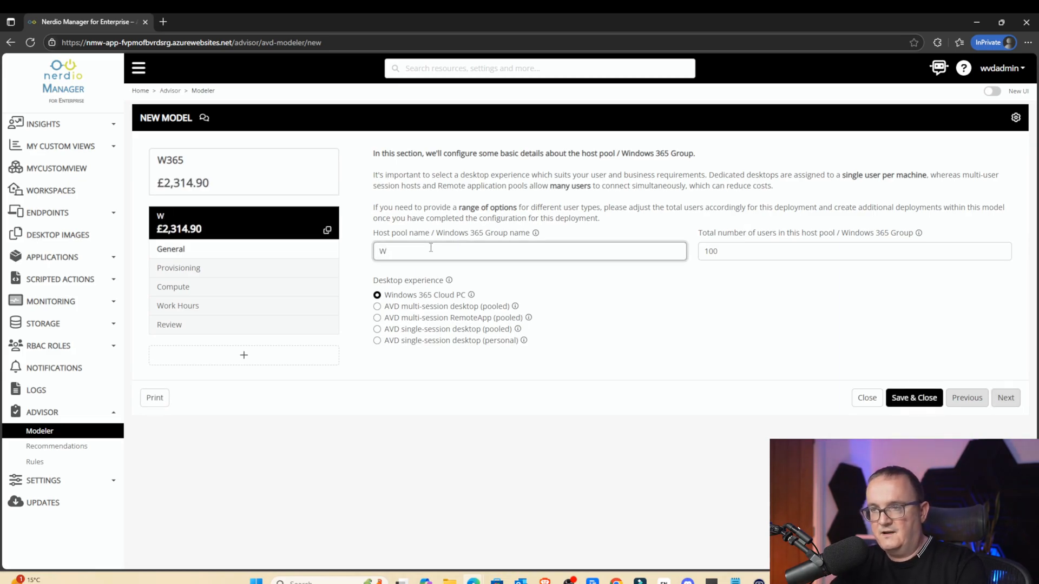
{"action": "type", "text": "ABCE365"}
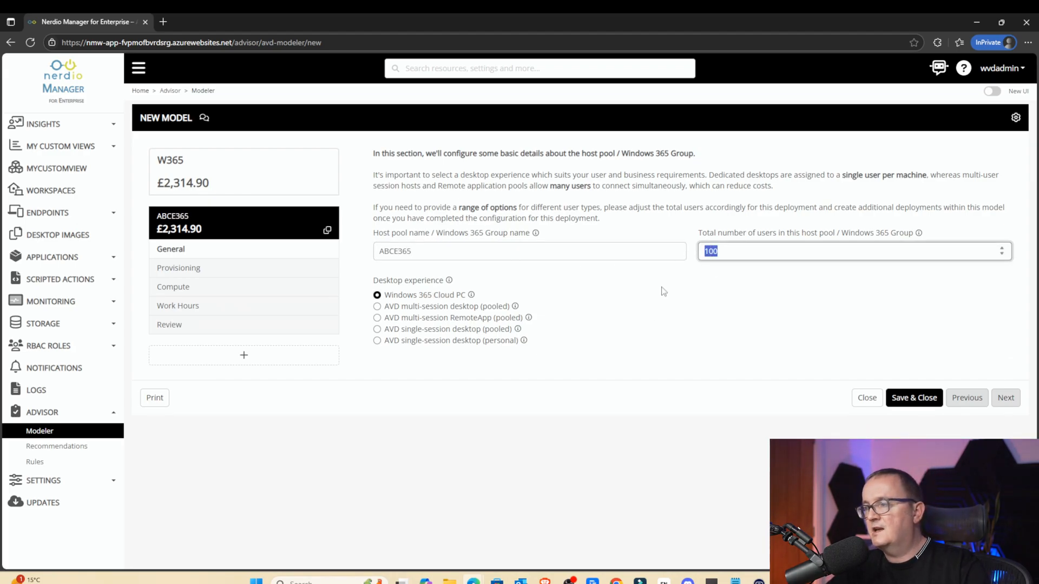
{"action": "type", "text": "20"}
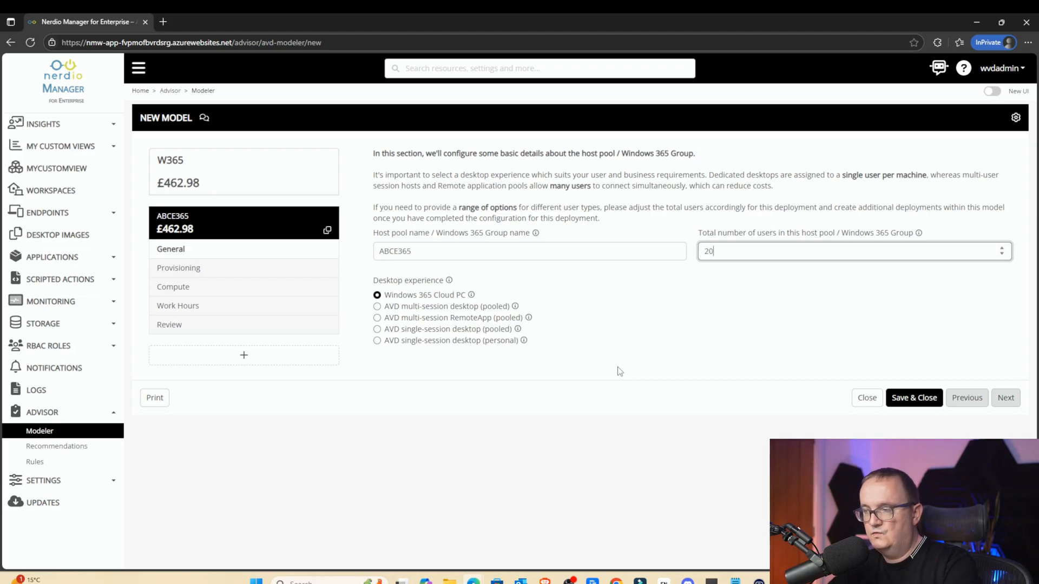
{"action": "left_click", "coordinate": [178, 268]}
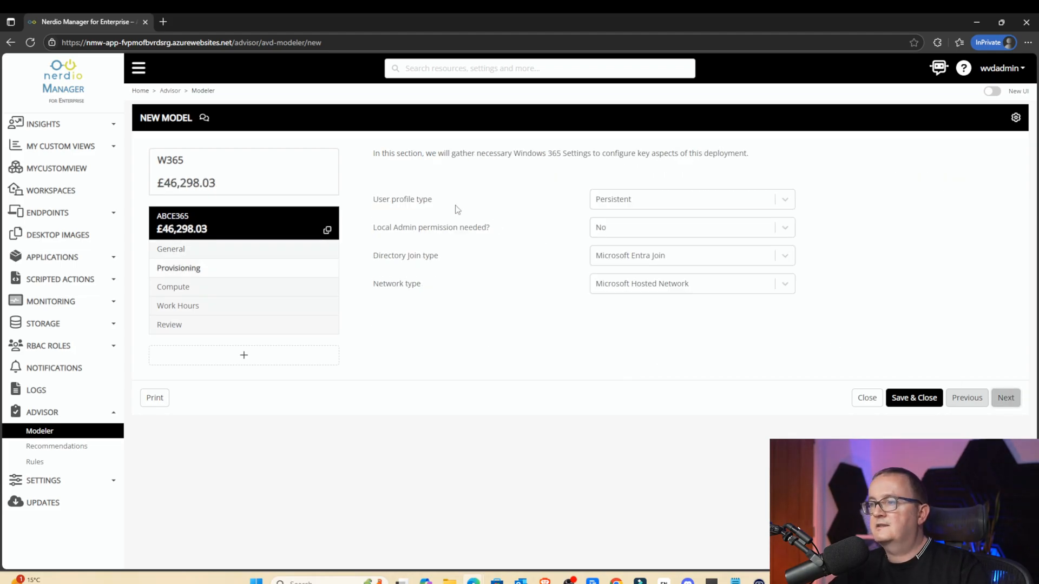
{"action": "mouse_move", "coordinate": [578, 221]}
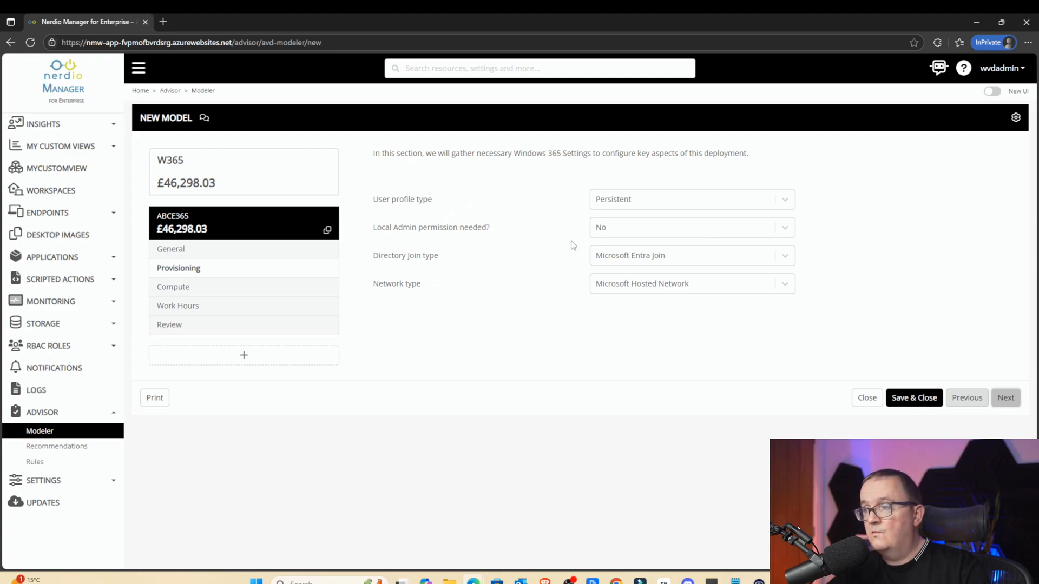
{"action": "mouse_move", "coordinate": [706, 275]}
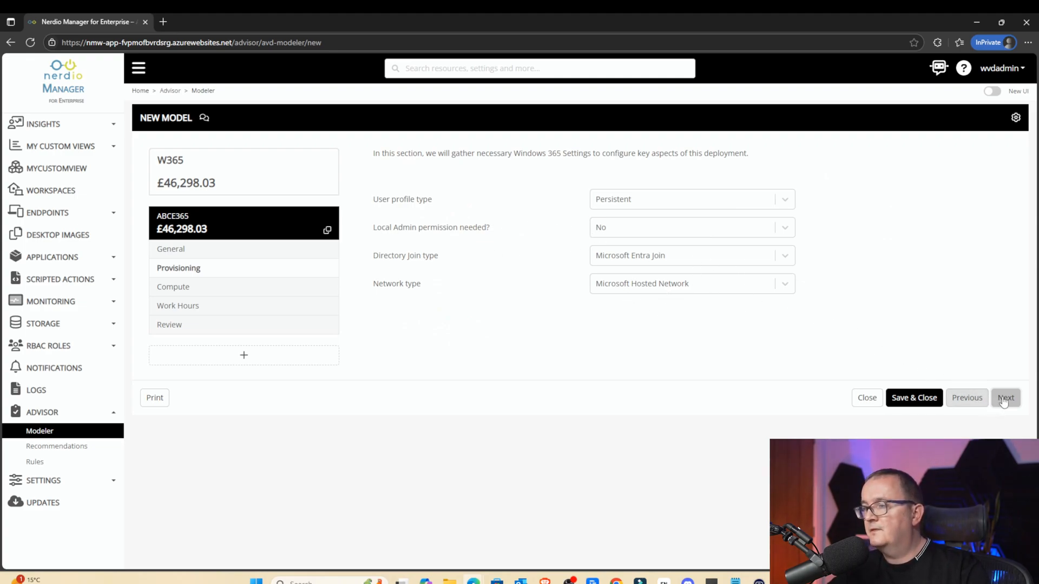
Step: Accept default provisioning and the Medium 2 vCPU / 8 GB, 128 GB disk compute settings
{"action": "left_click", "coordinate": [1006, 398]}
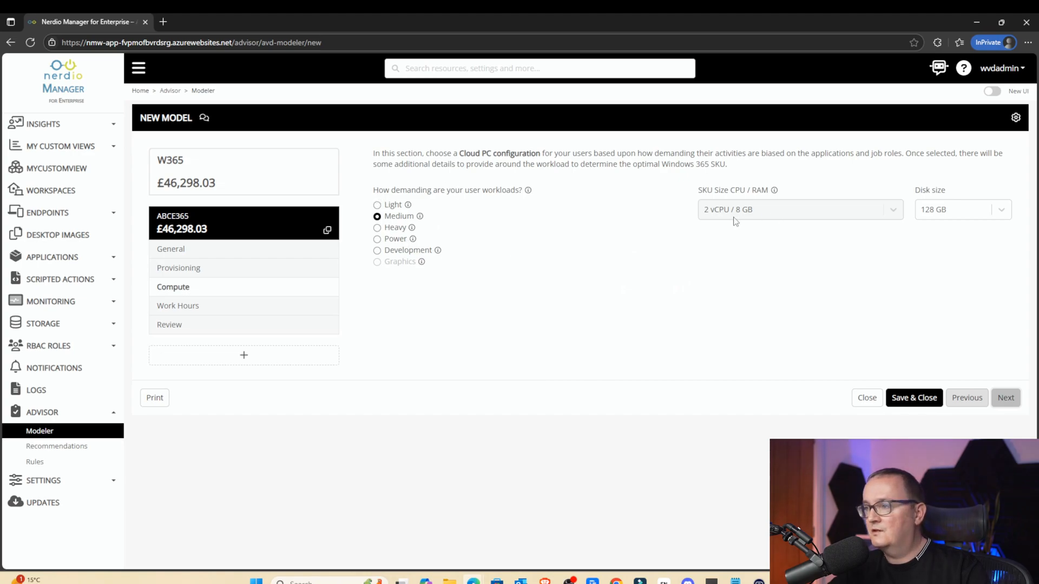
{"action": "mouse_move", "coordinate": [729, 212]}
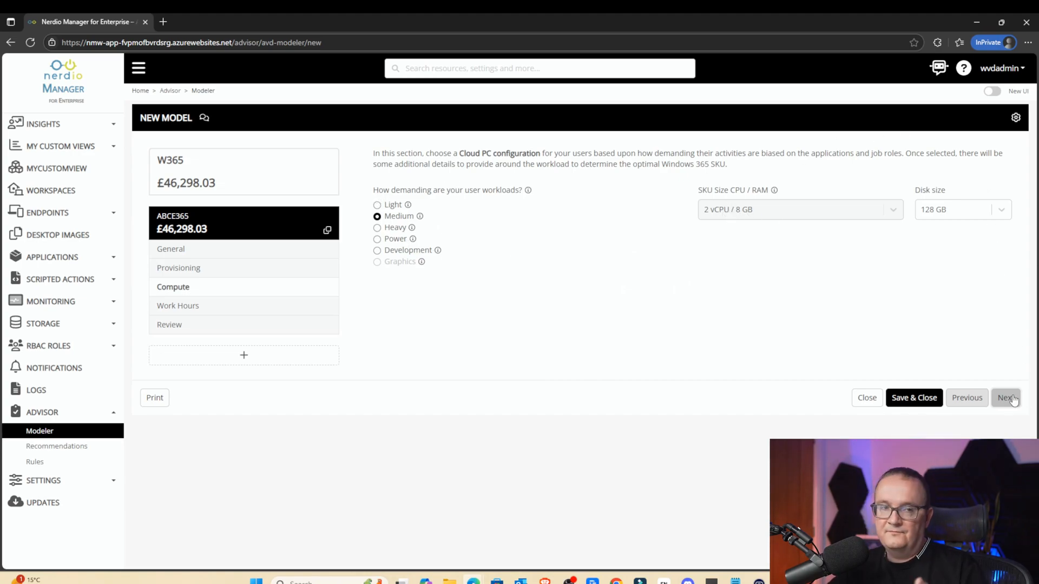
{"action": "left_click", "coordinate": [1005, 397]}
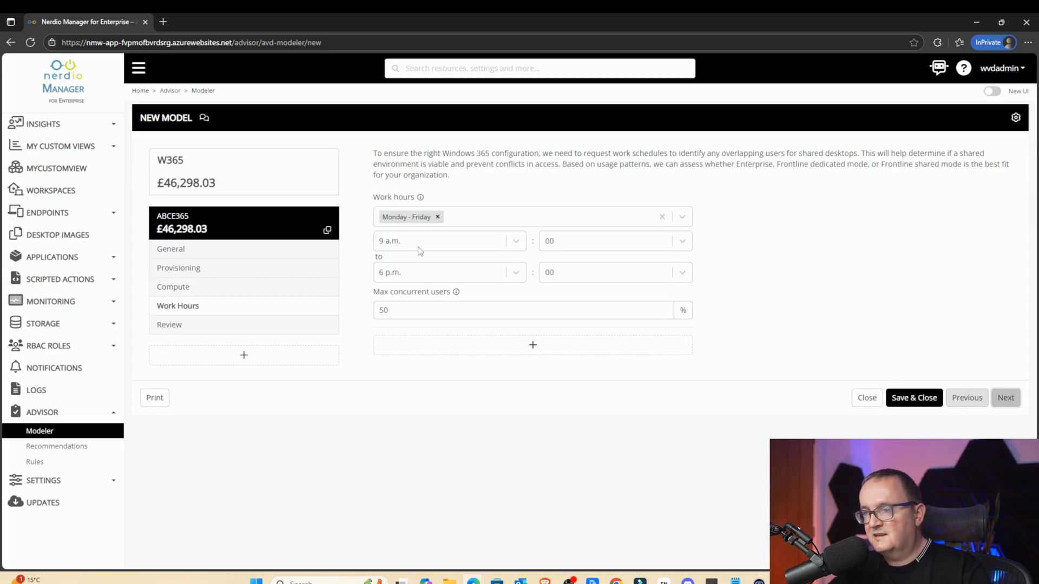
Step: Try 75% and 5% max concurrent users, restore 50%, and proceed to review
{"action": "left_click", "coordinate": [524, 310]}
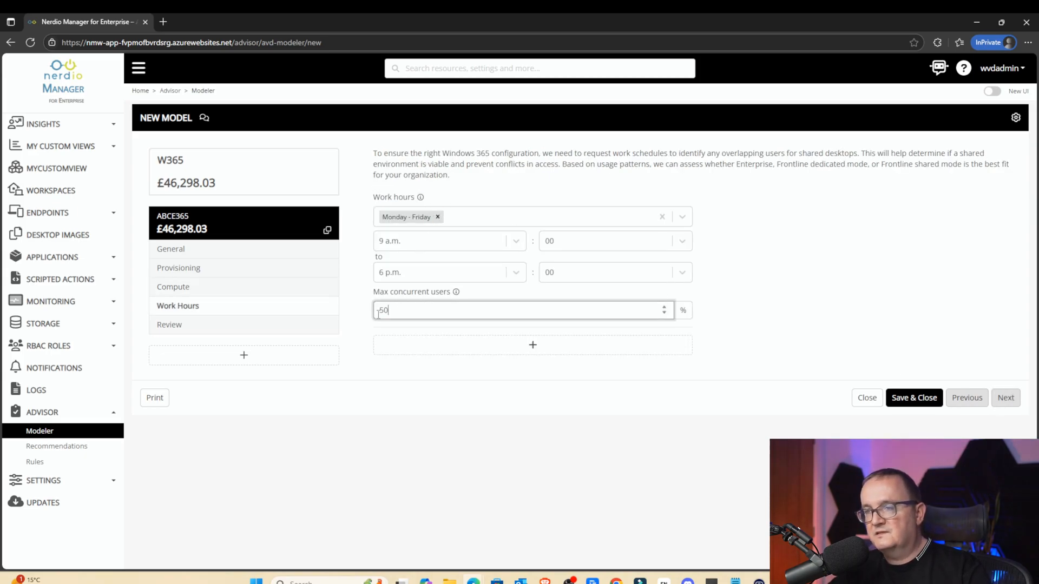
{"action": "type", "text": "75"}
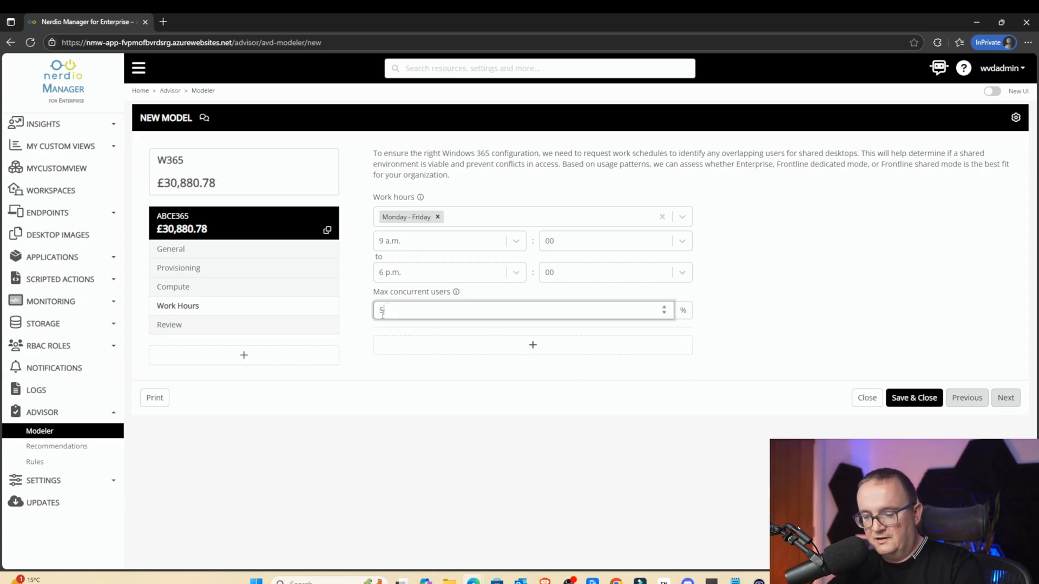
{"action": "type", "text": "0"}
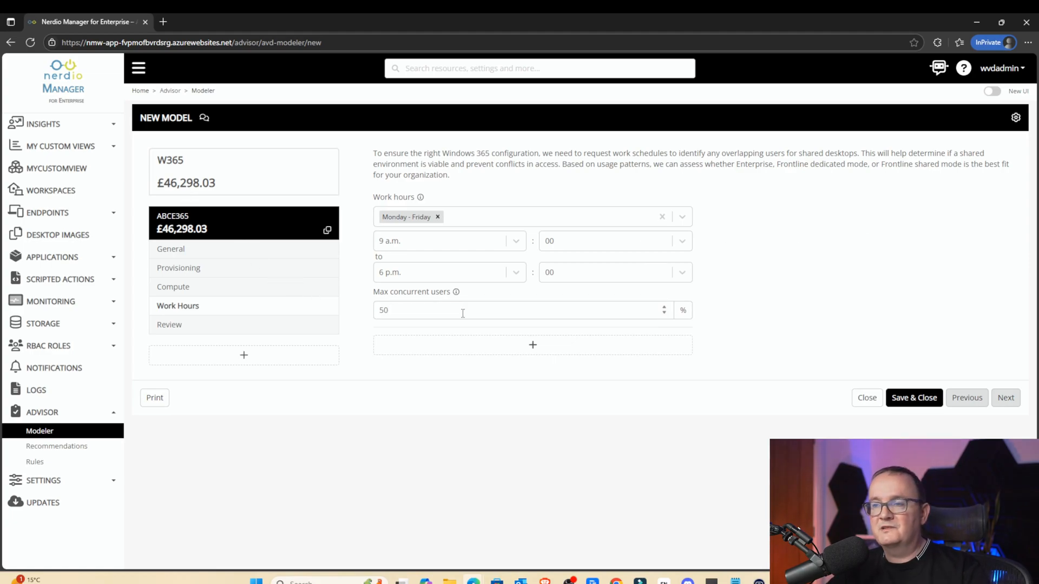
{"action": "type", "text": "75"}
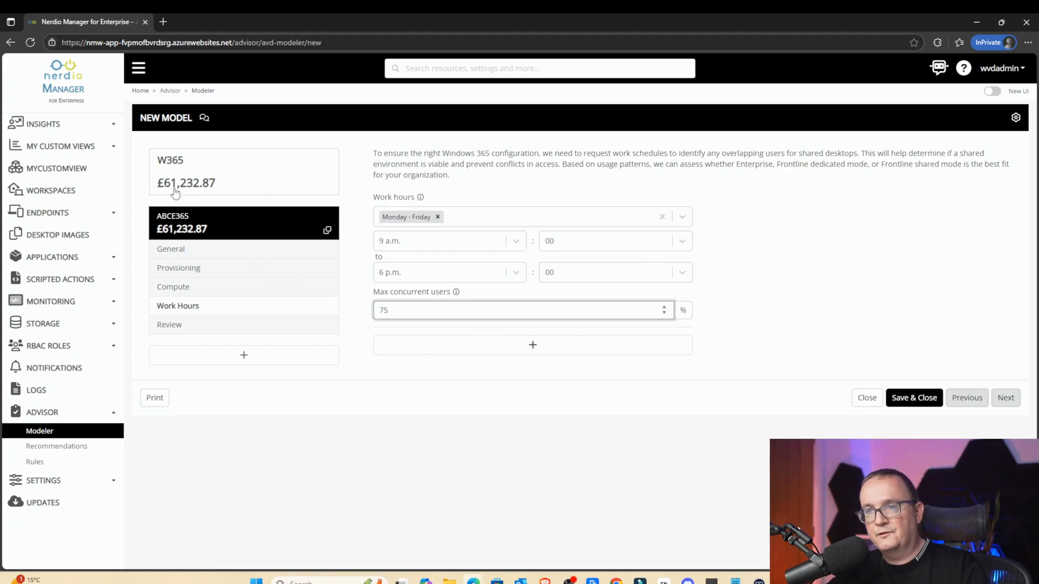
{"action": "type", "text": "5"}
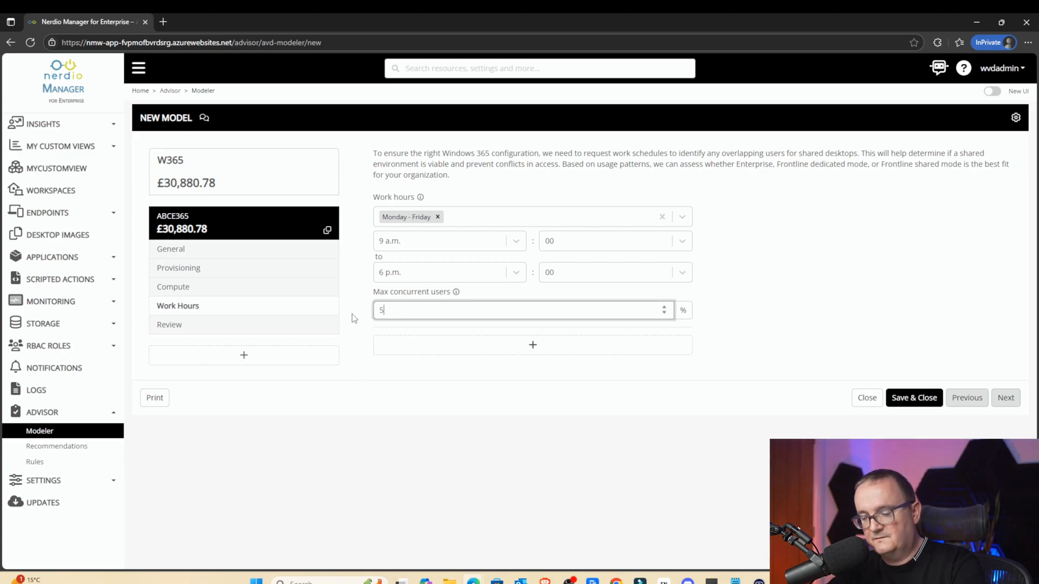
{"action": "type", "text": "0"}
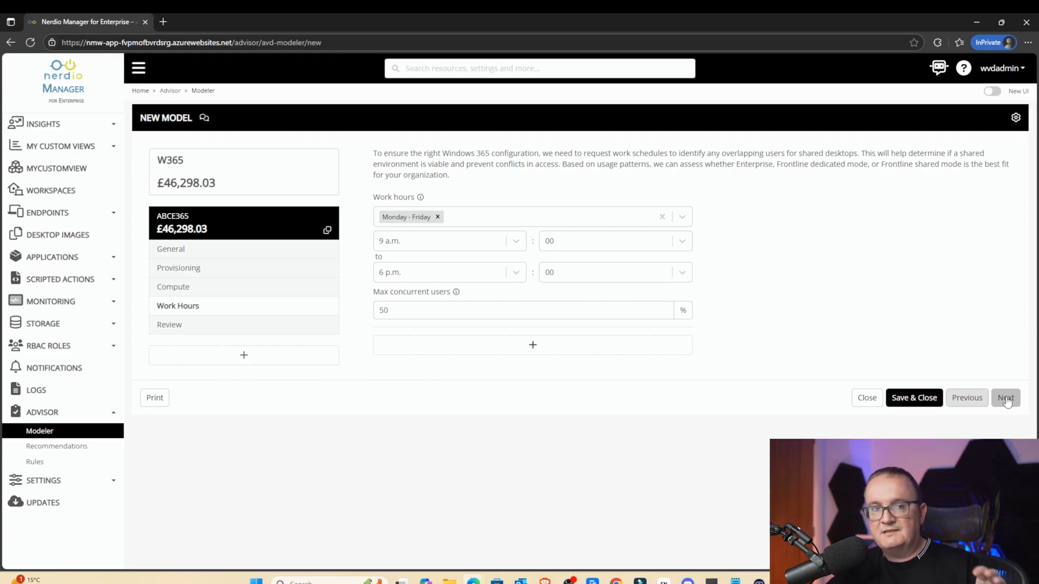
{"action": "left_click", "coordinate": [1006, 398]}
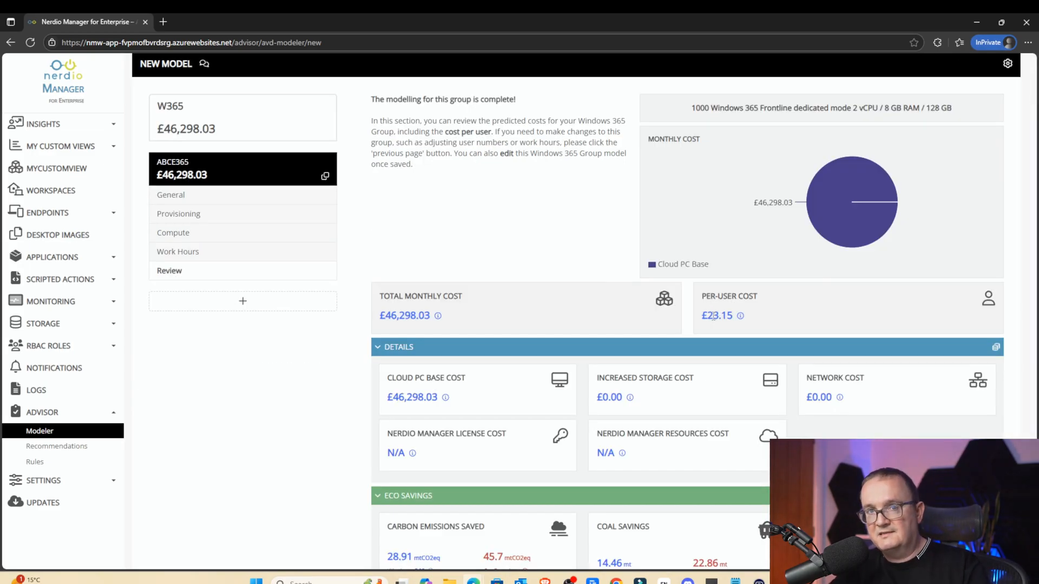
Step: Scroll through the W365 model summary showing £46,298.03 monthly cost
{"action": "scroll", "scroll_direction": "down", "scroll_amount": 3}
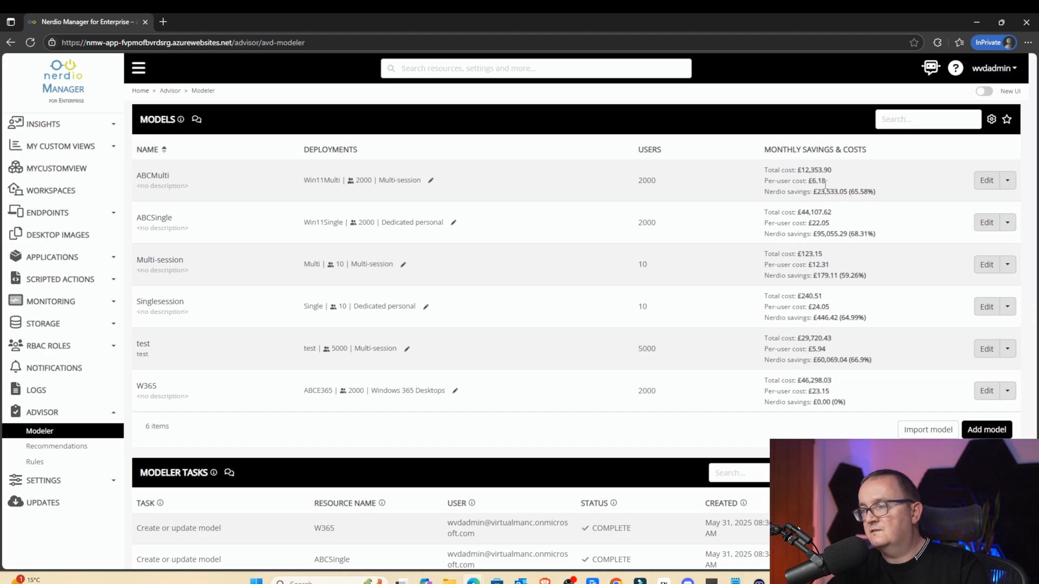
{"action": "double_click", "coordinate": [811, 170]}
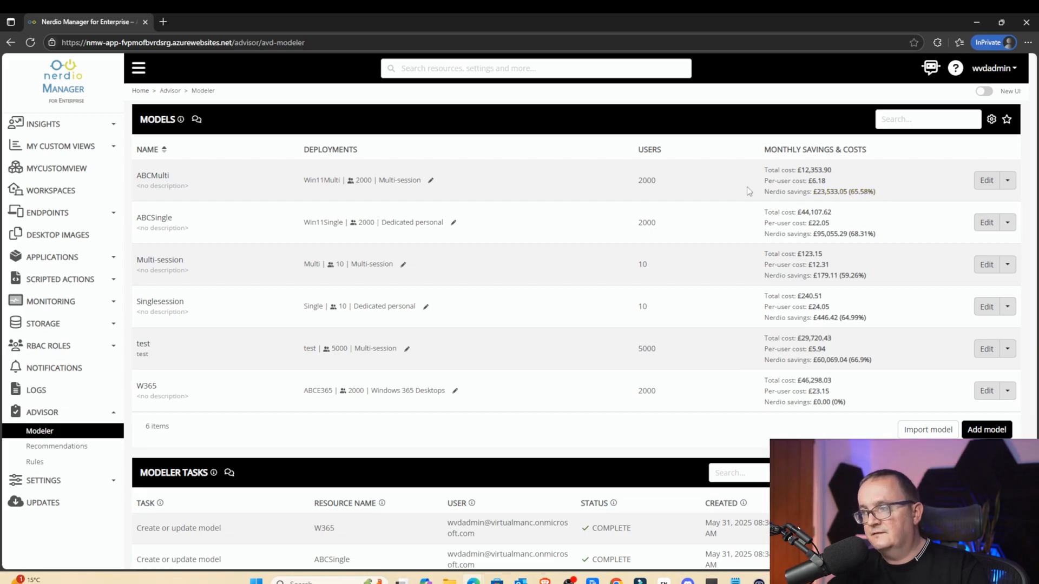
{"action": "mouse_move", "coordinate": [745, 202]}
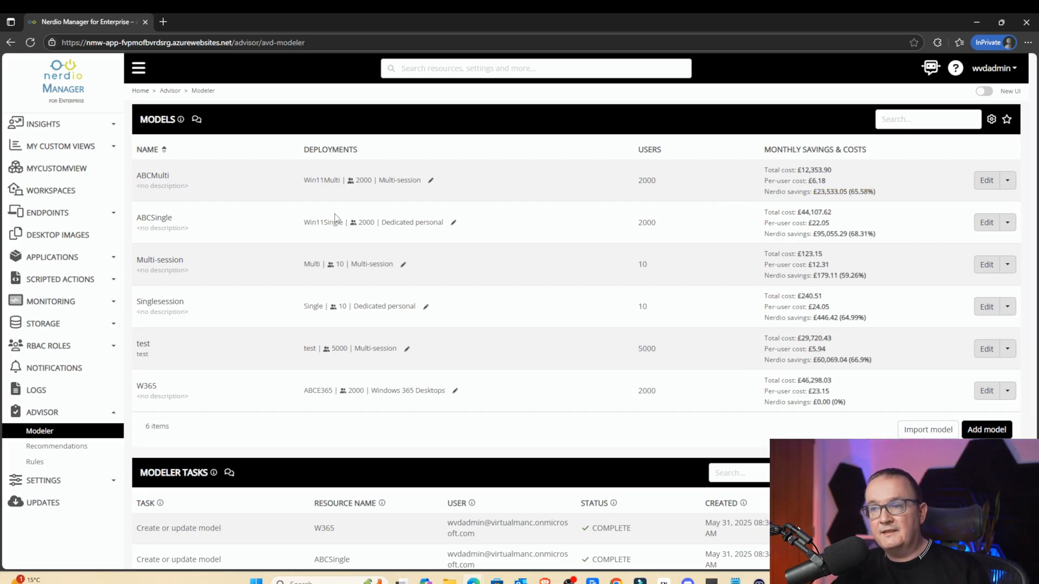
{"action": "mouse_move", "coordinate": [559, 243]}
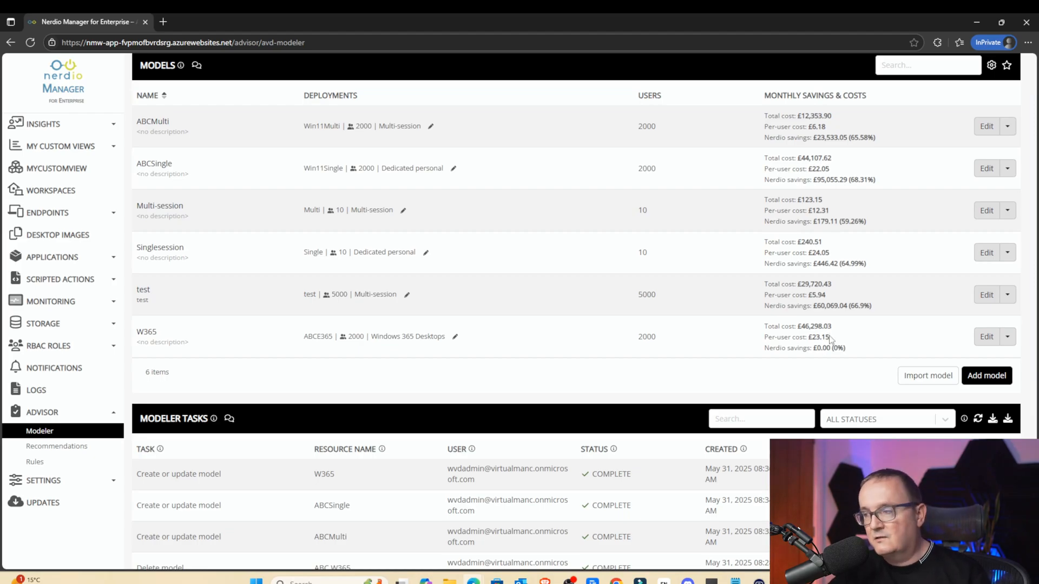
{"action": "mouse_move", "coordinate": [853, 345]}
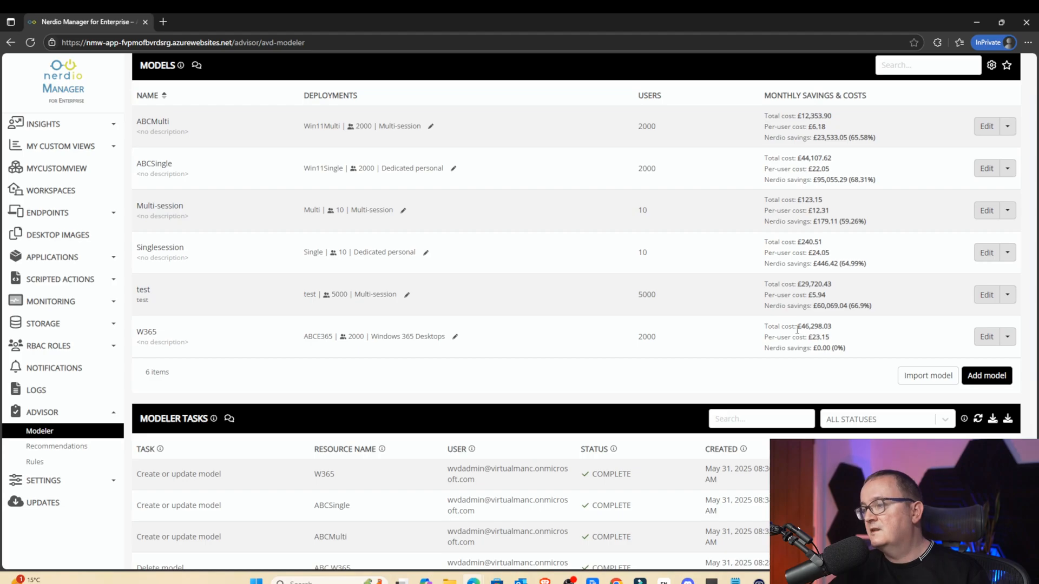
{"action": "double_click", "coordinate": [813, 326]}
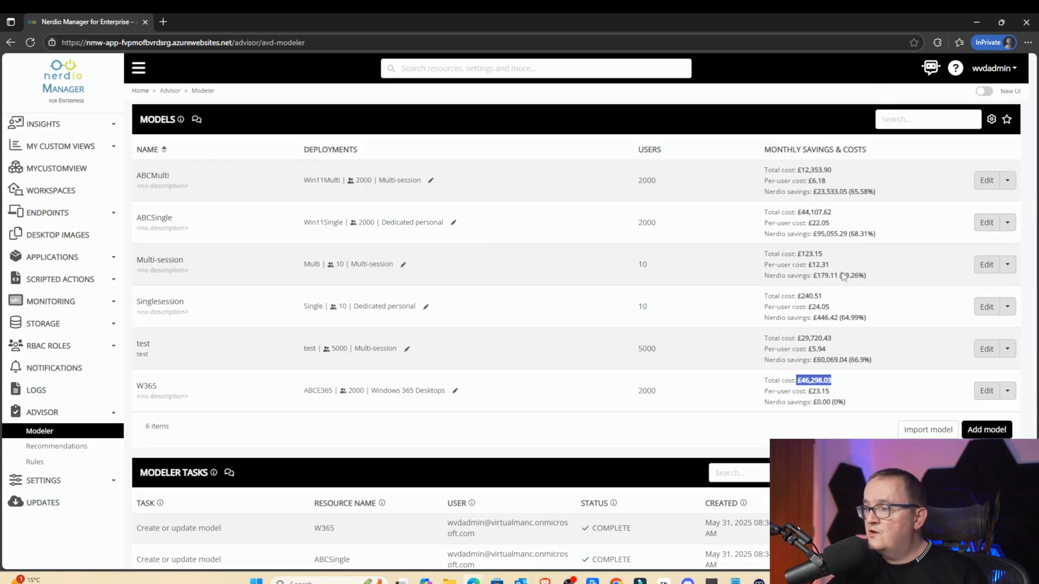
{"action": "mouse_move", "coordinate": [697, 196]}
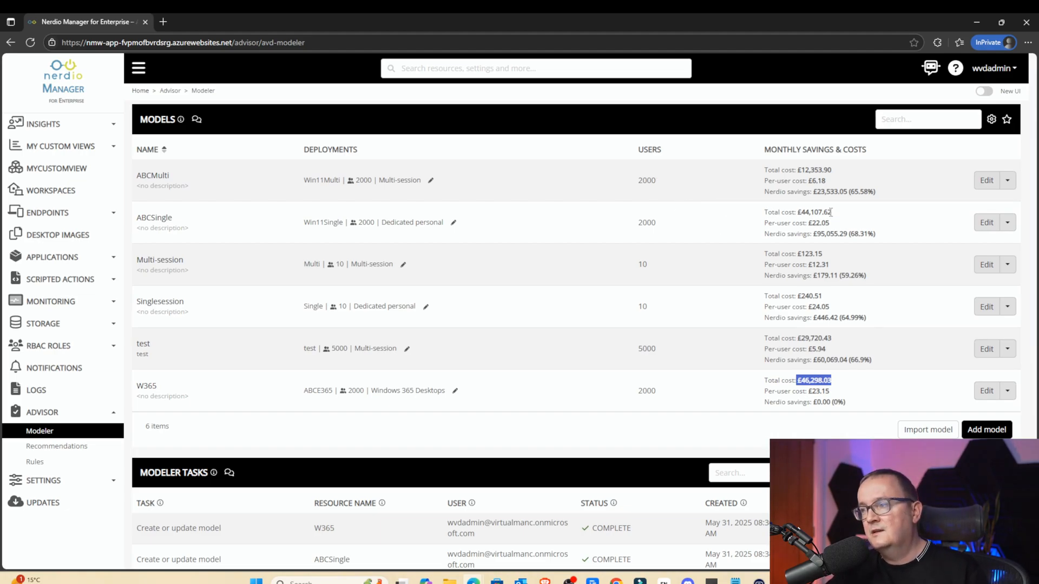
{"action": "mouse_move", "coordinate": [837, 219]}
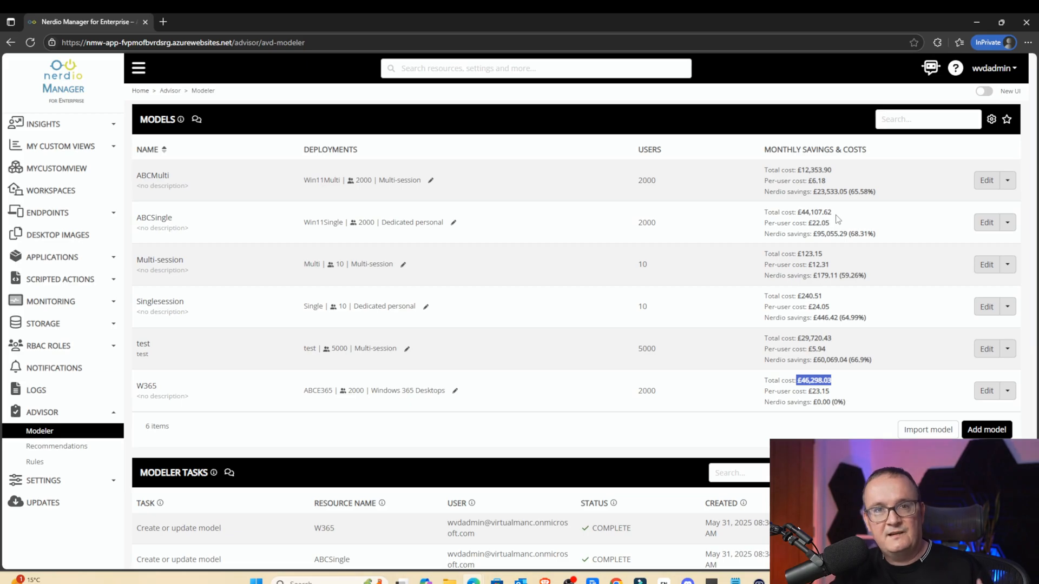